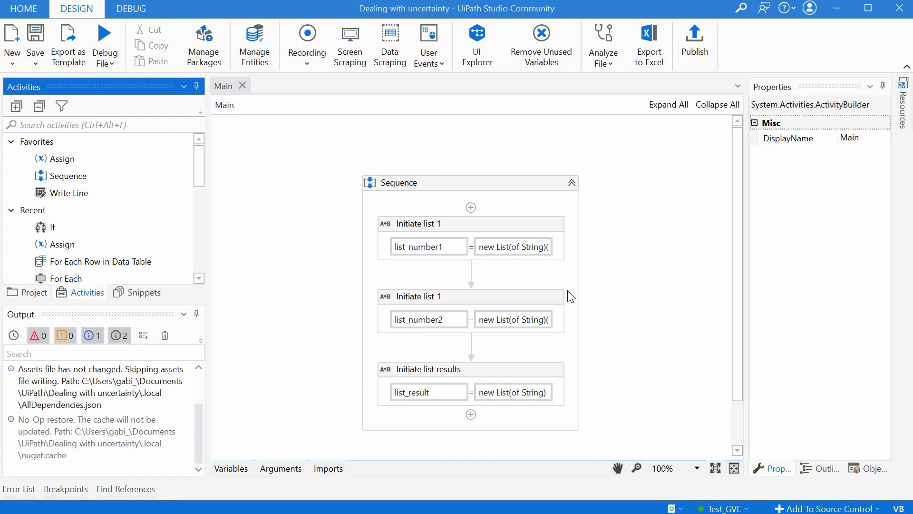
mouse_move(526, 223)
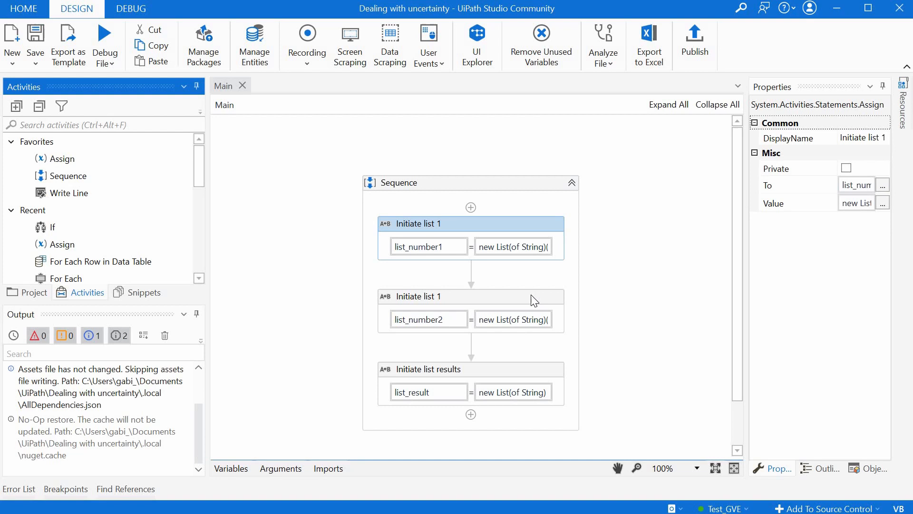
mouse_move(533, 301)
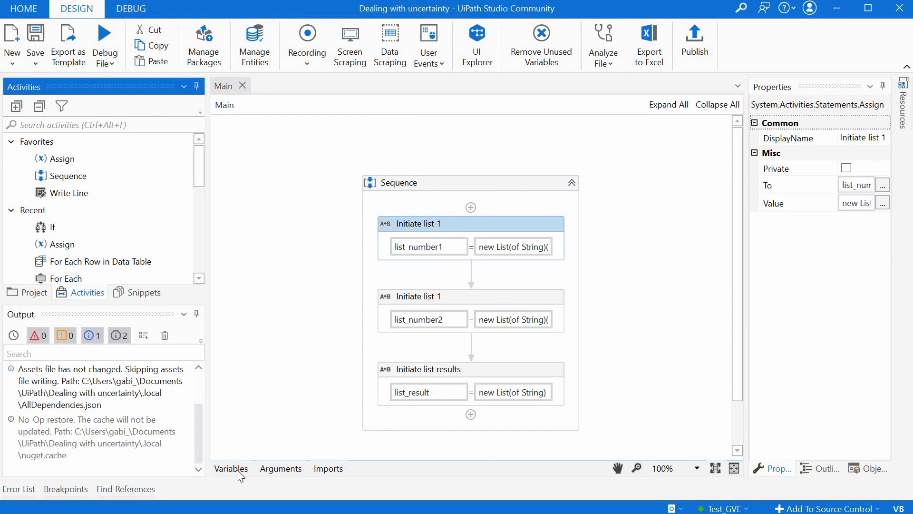
- Reveal the Variables panel listing list_number1, list_number2 and list_result as List<String>
click(230, 468)
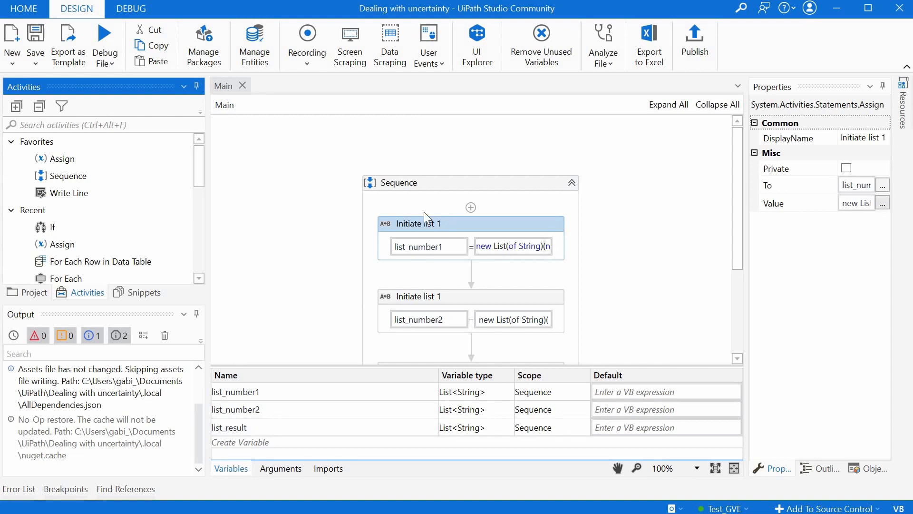
click(883, 204)
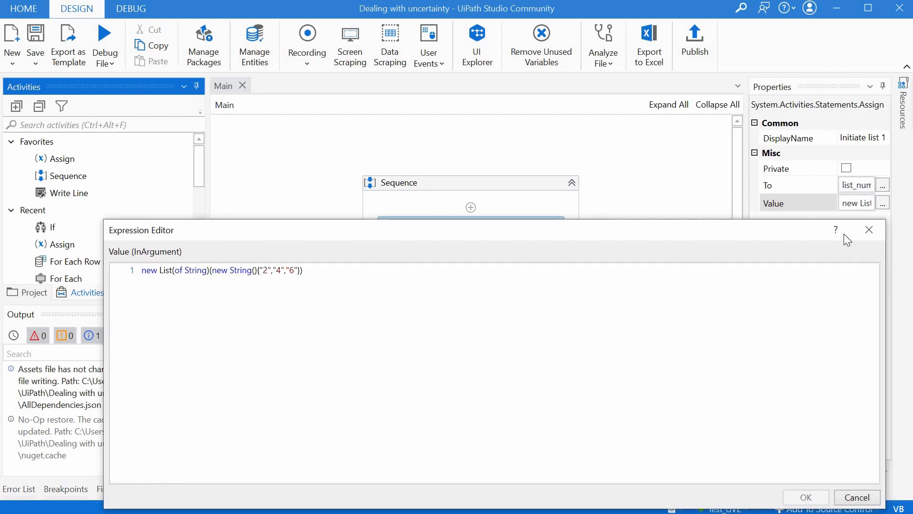
click(808, 497)
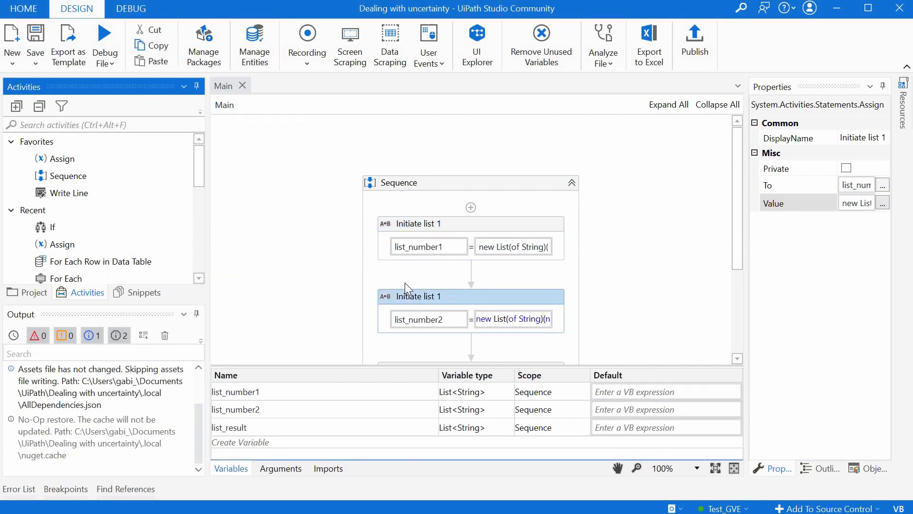
click(883, 203)
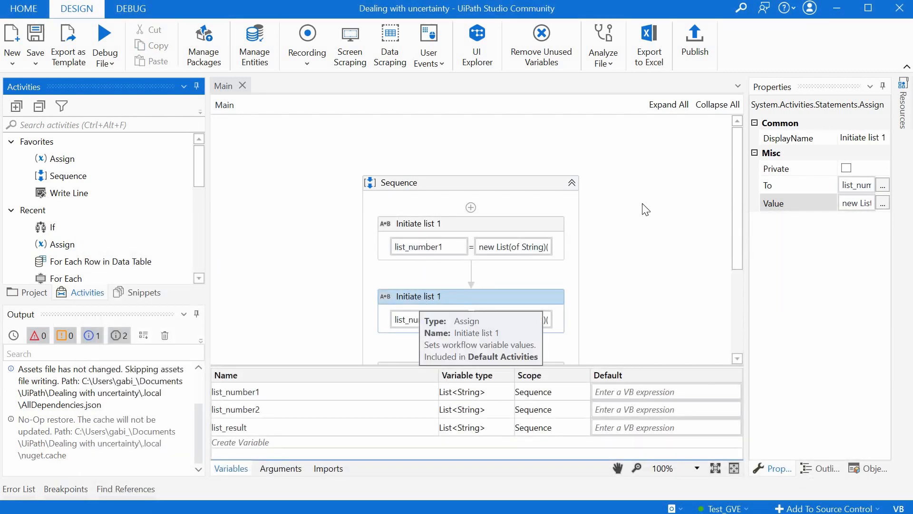
scroll(down, 3)
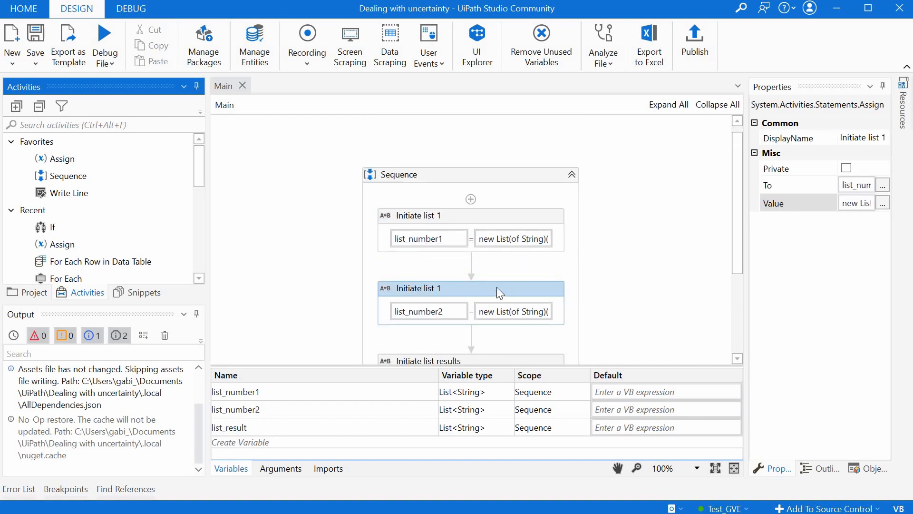
scroll(down, 3)
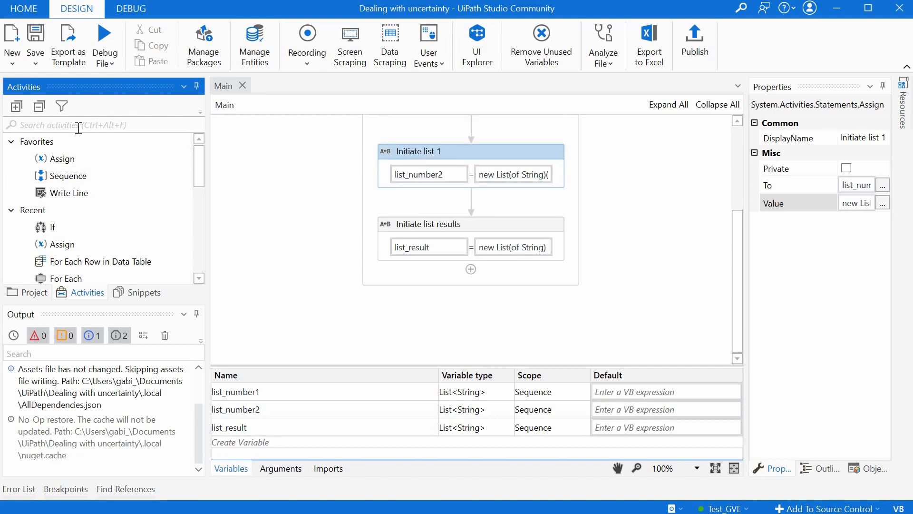
- Place a For Each below Initiate list results iterating over list_number1
text(for each)
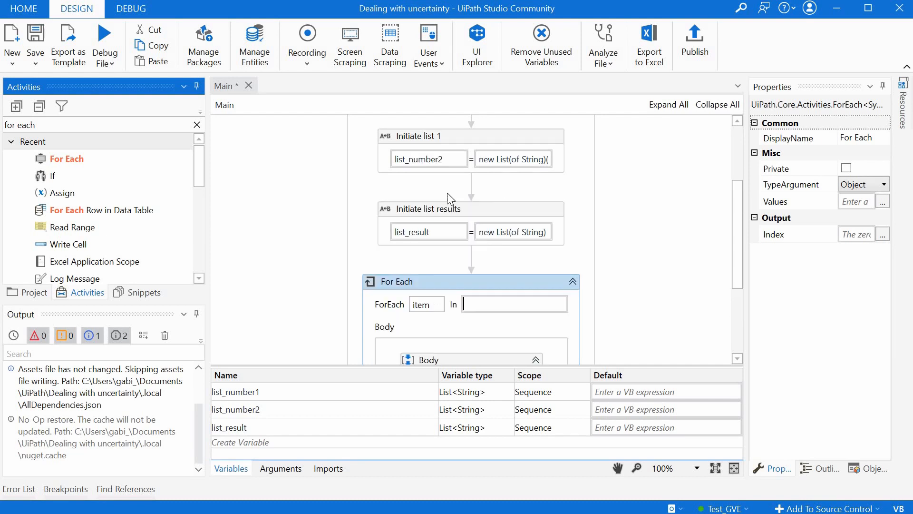
scroll(up, 3)
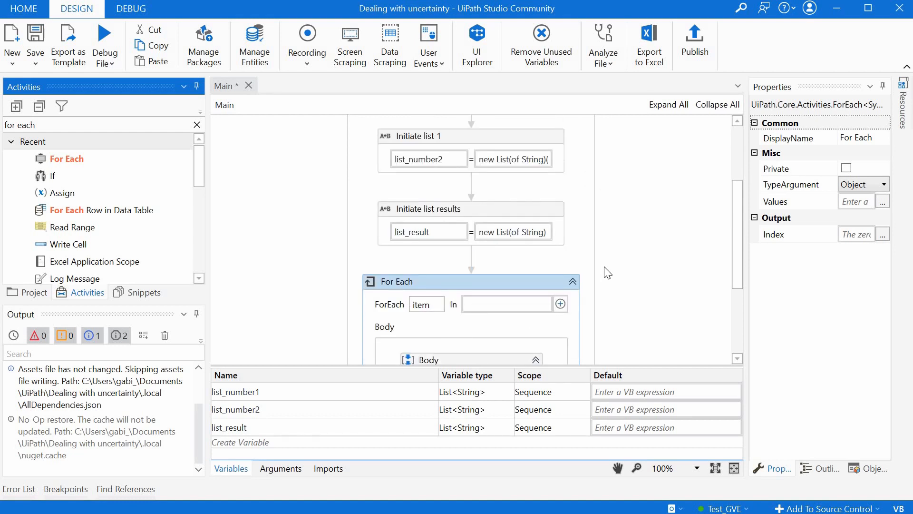
text(list_number1)
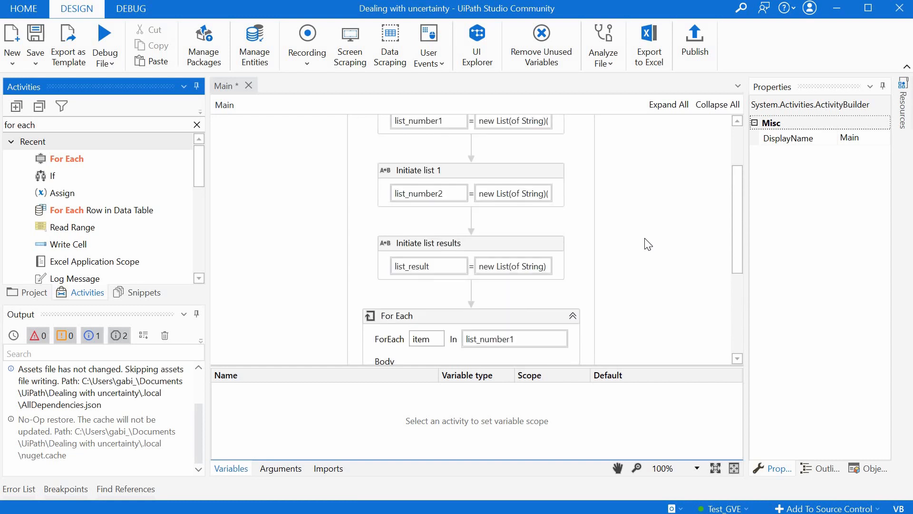
mouse_move(414, 193)
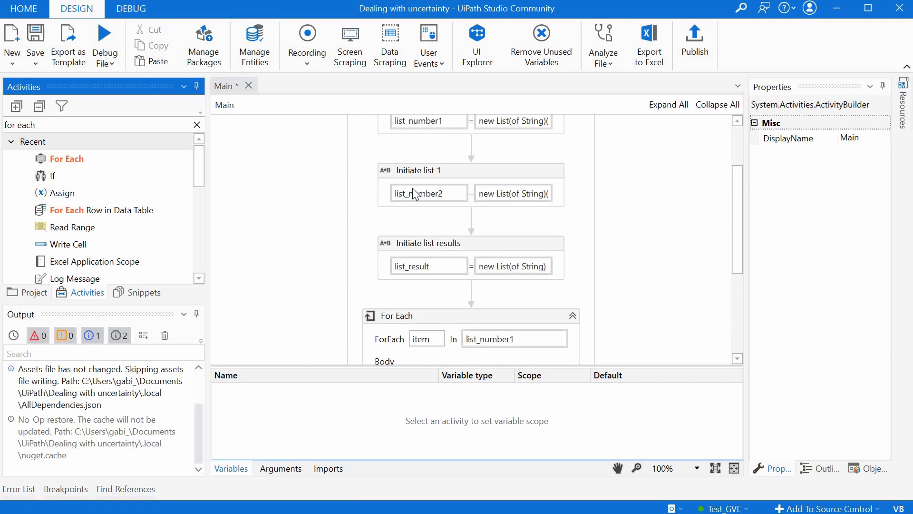
scroll(down, 3)
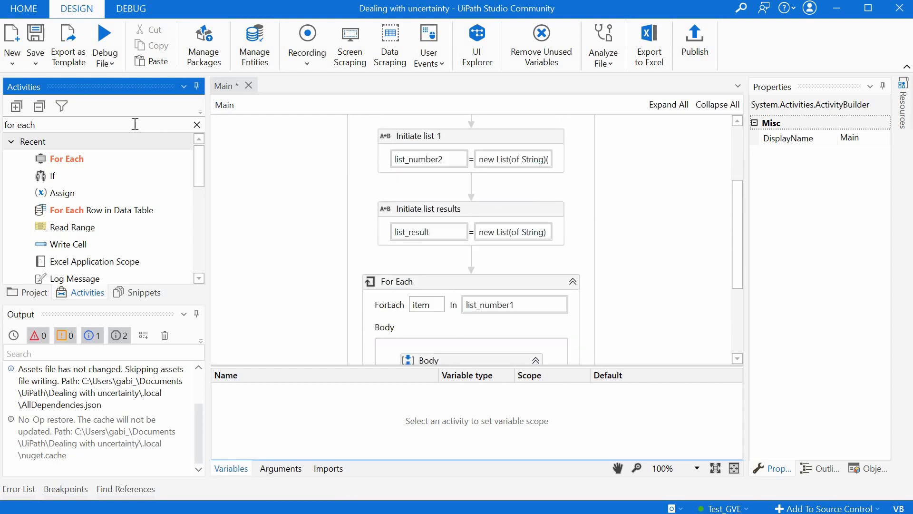
scroll(down, 3)
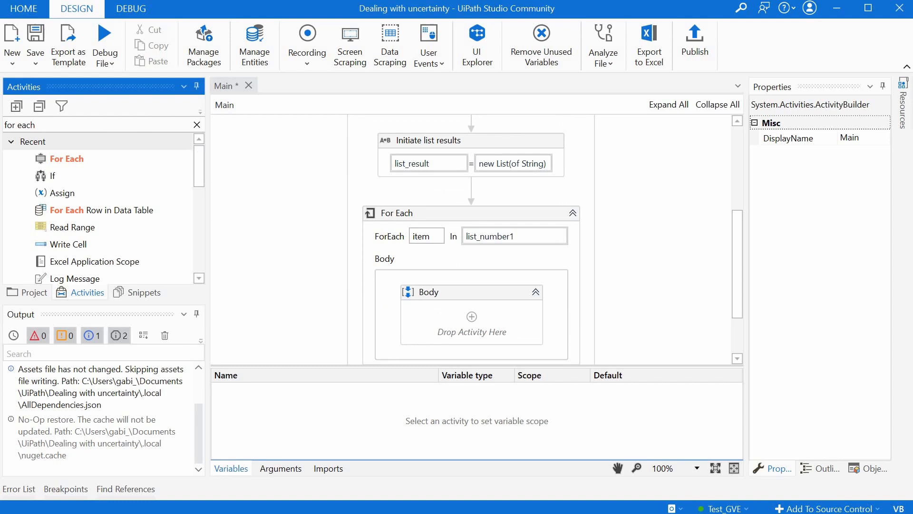
- Add an Assign above the loop creating int_position and setting it to 0
text(assign)
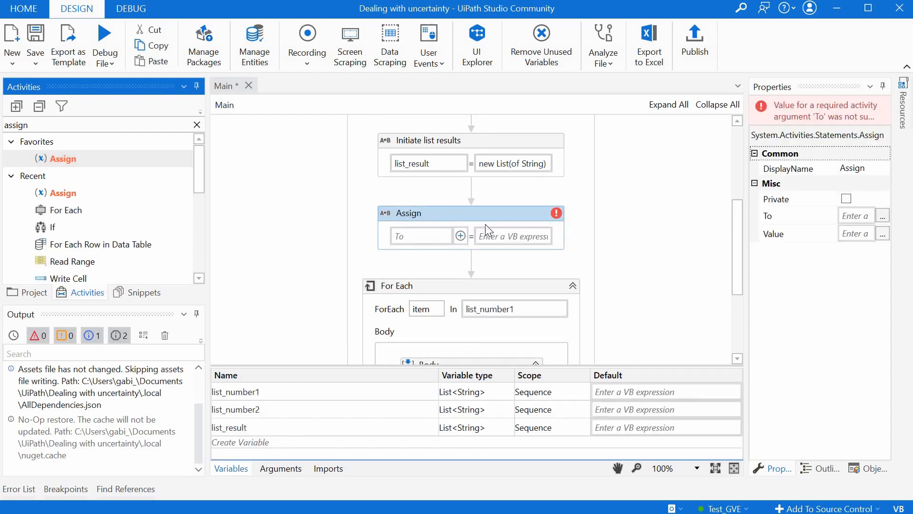
mouse_move(486, 224)
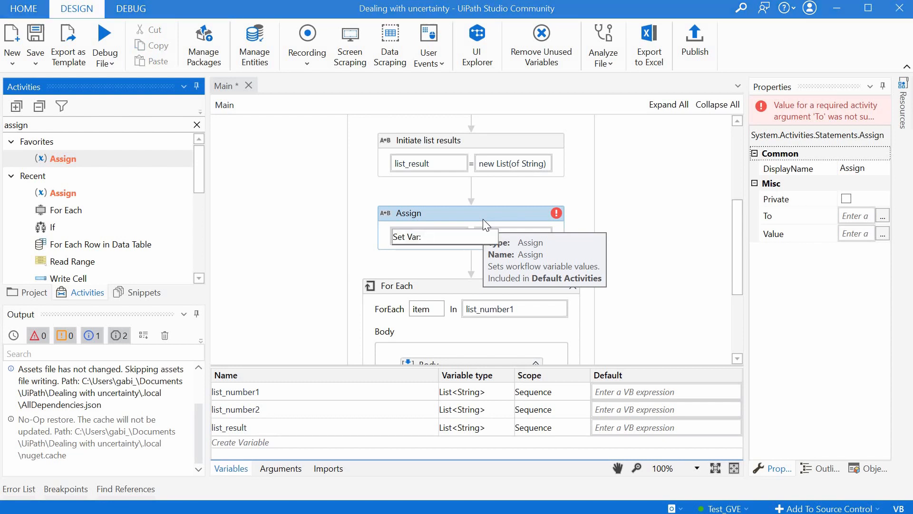
text(int_)
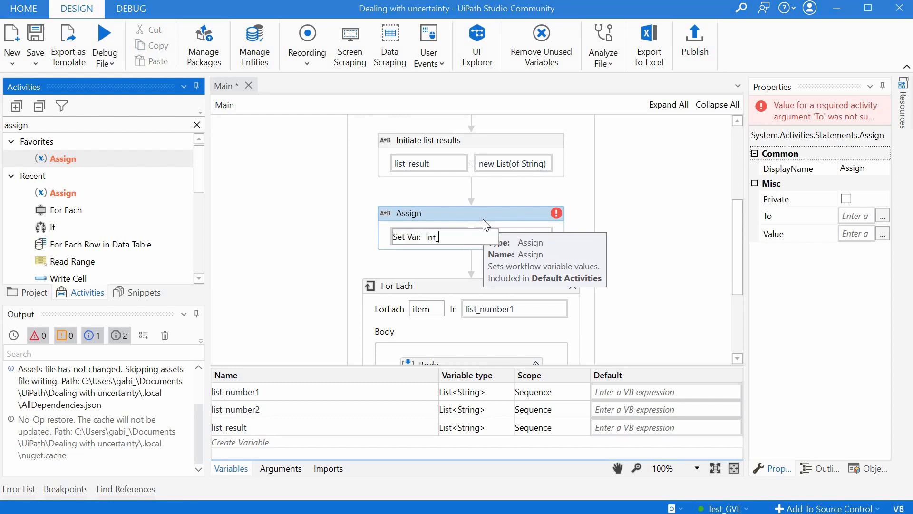
text(po)
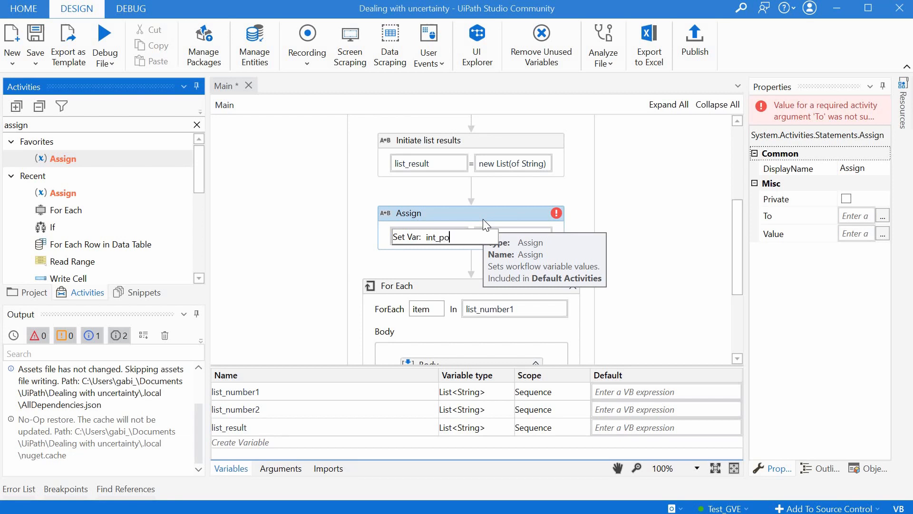
text(int_position)
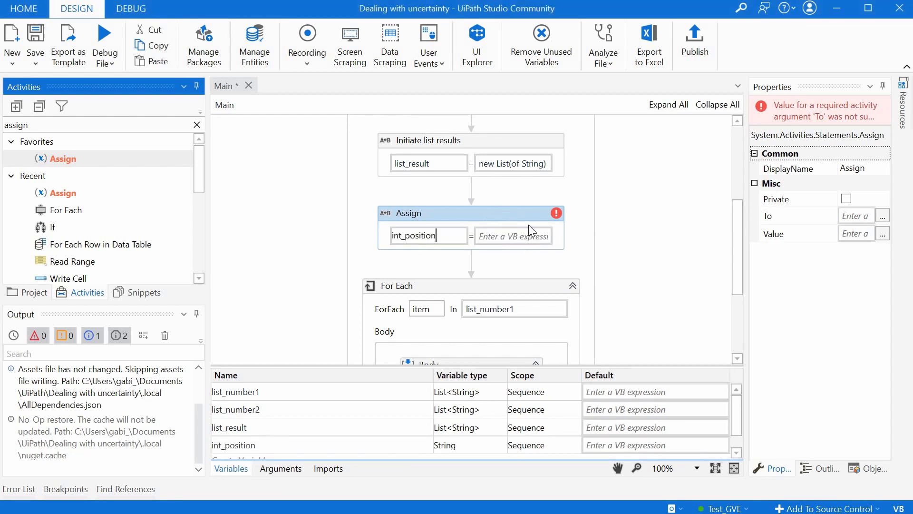
click(511, 236)
text(0)
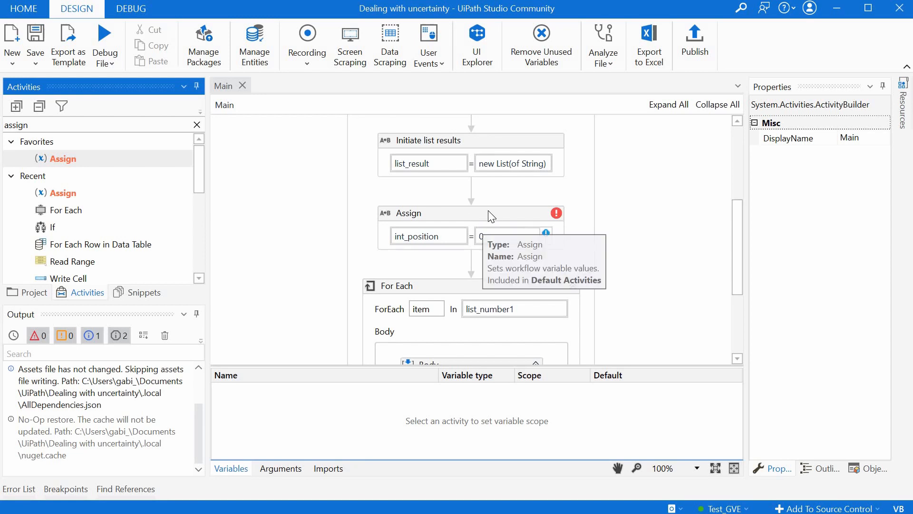
mouse_move(429, 322)
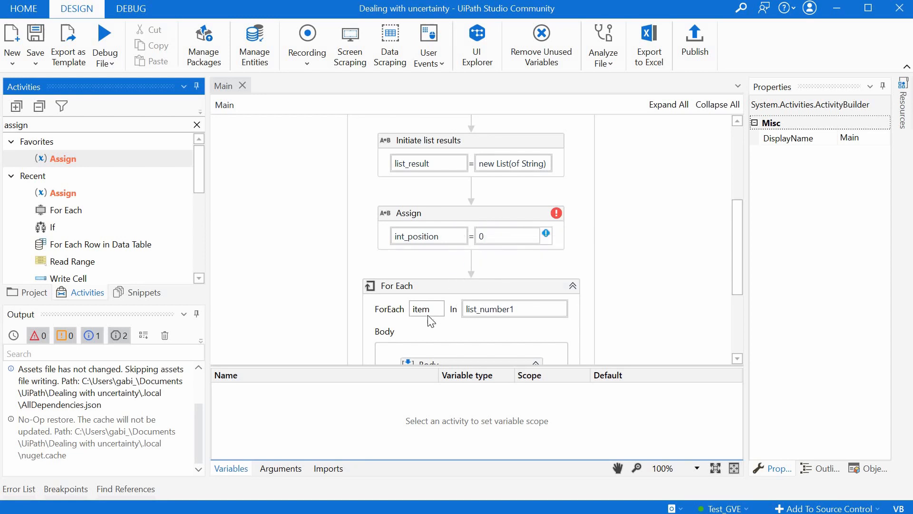
mouse_move(411, 294)
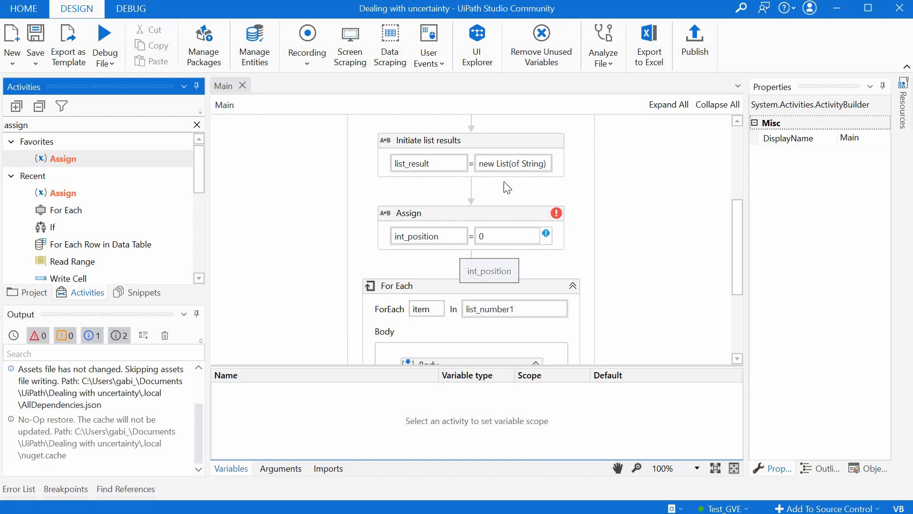
- Change int_position's variable type so the assignment is no longer an error
click(429, 202)
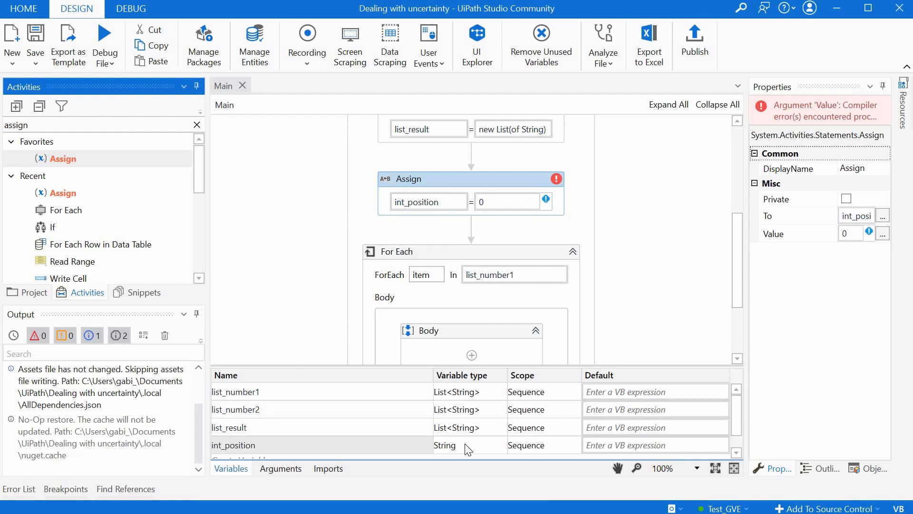
click(464, 446)
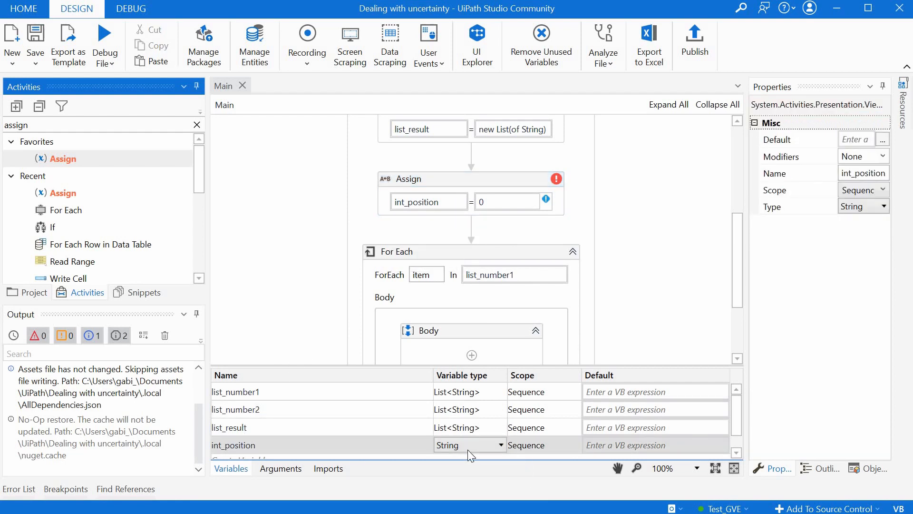
click(470, 445)
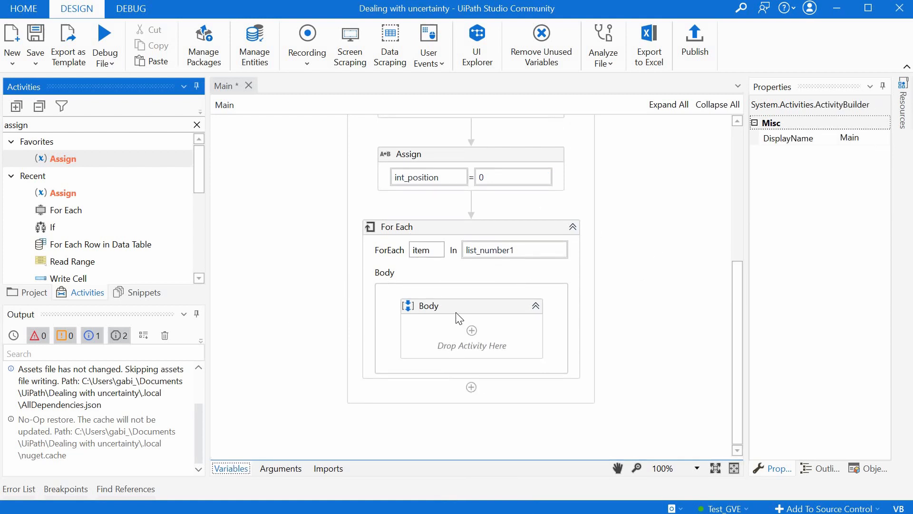
mouse_move(435, 312)
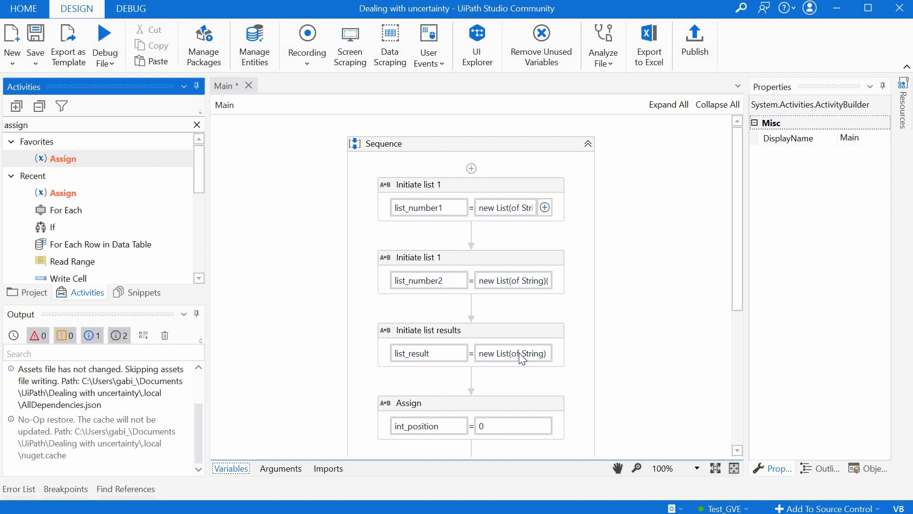
- Drop Add To Collection in the loop body targeting list_result with TypeArgument String, then edit its Item
scroll(down, 3)
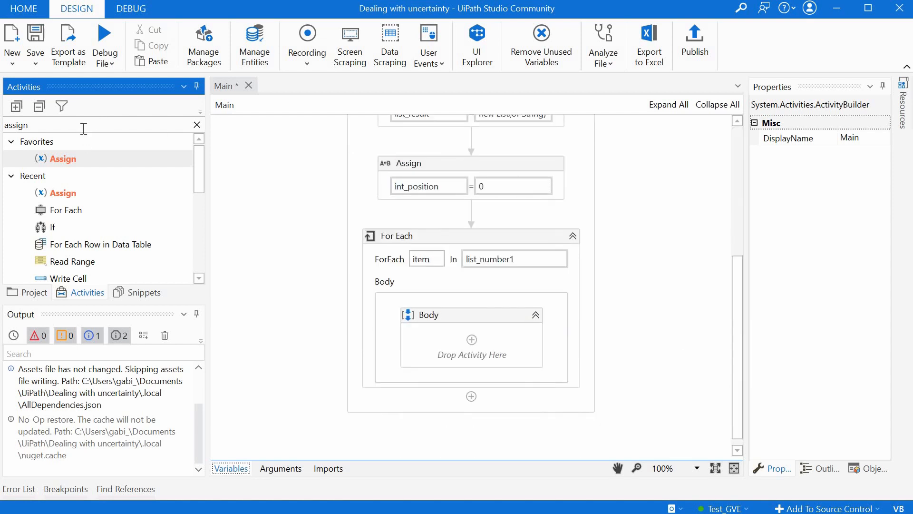
click(196, 124)
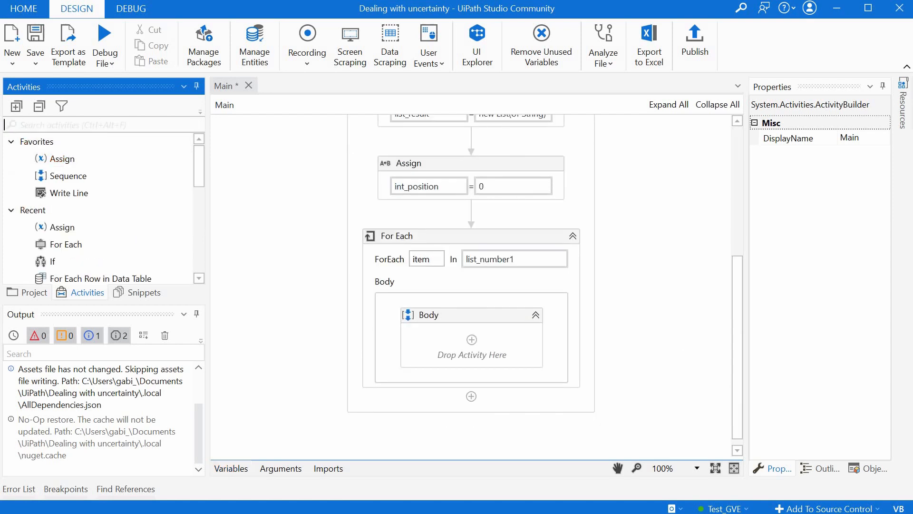
text(add to)
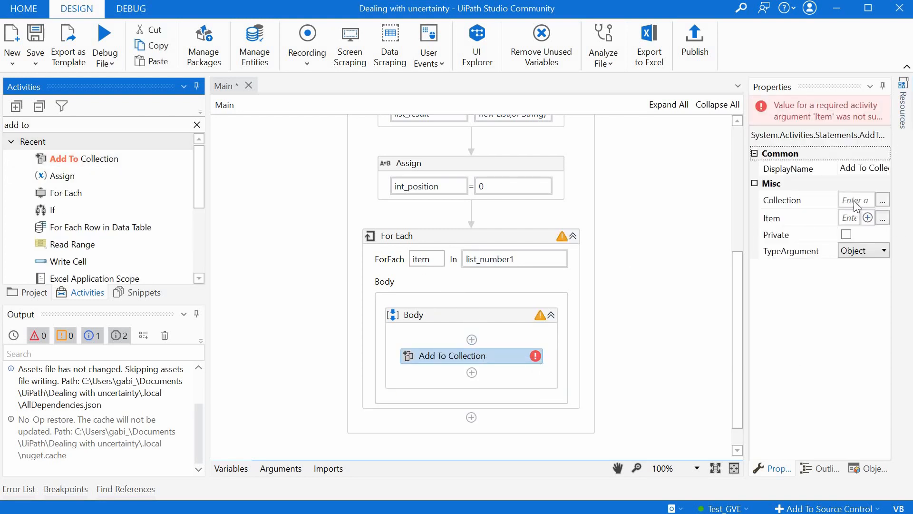
click(856, 199)
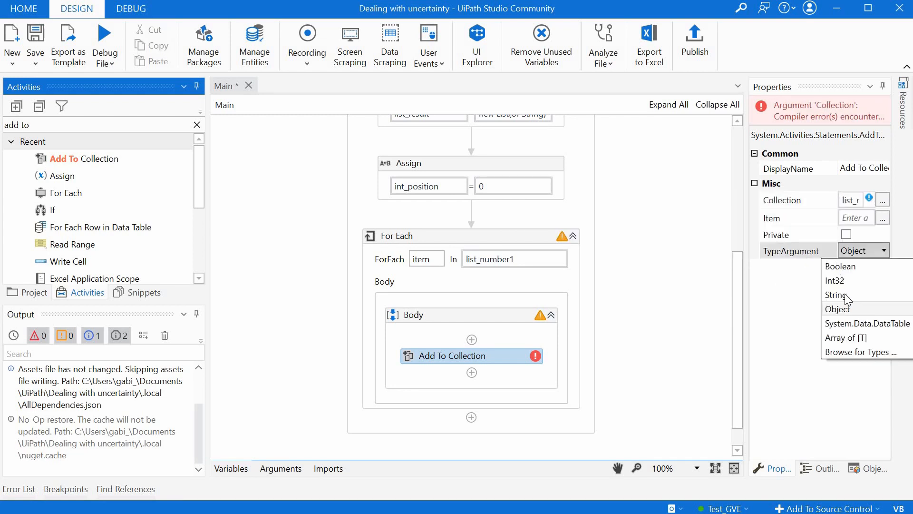
click(836, 295)
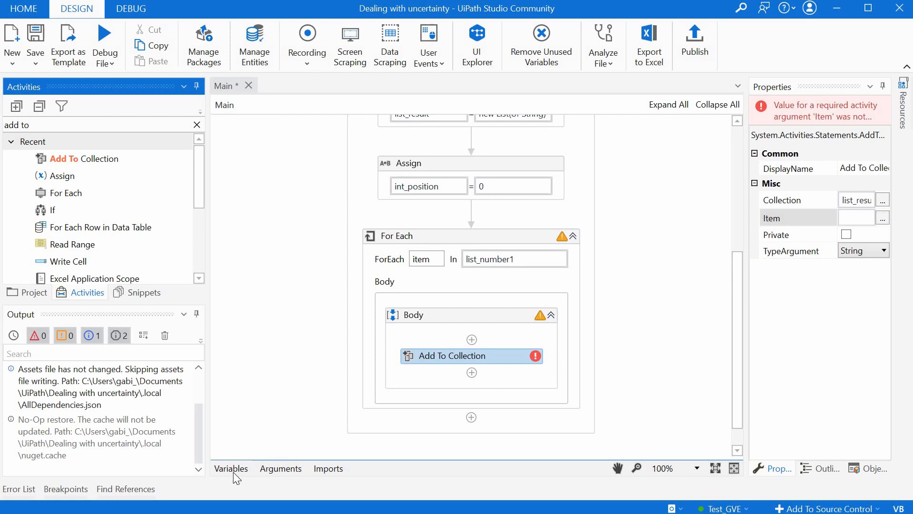
click(230, 469)
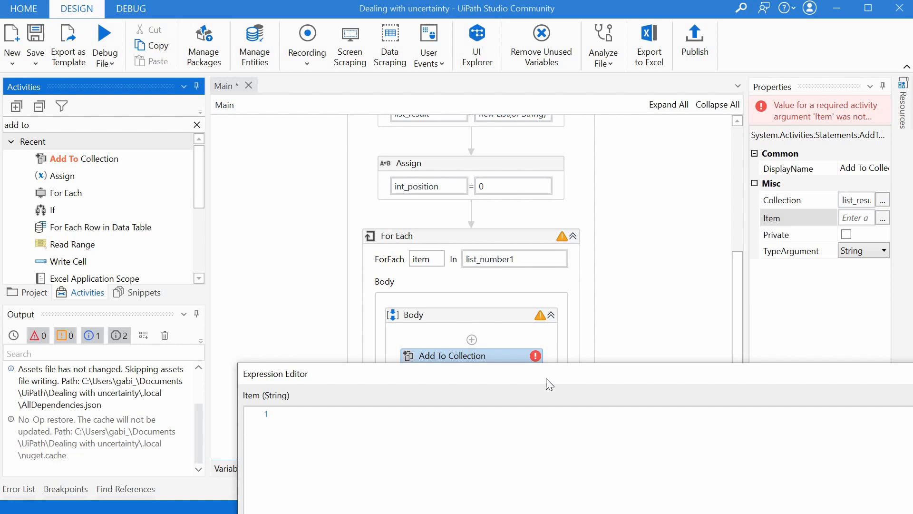
- Begin the item expression with Convert.ToInt32(item) + list_number2(int_position)
text(item)
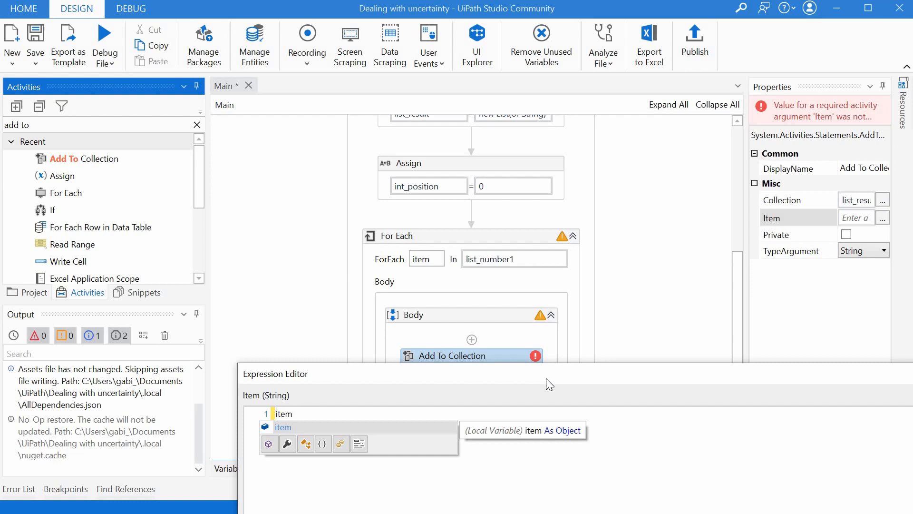
text(Convert)
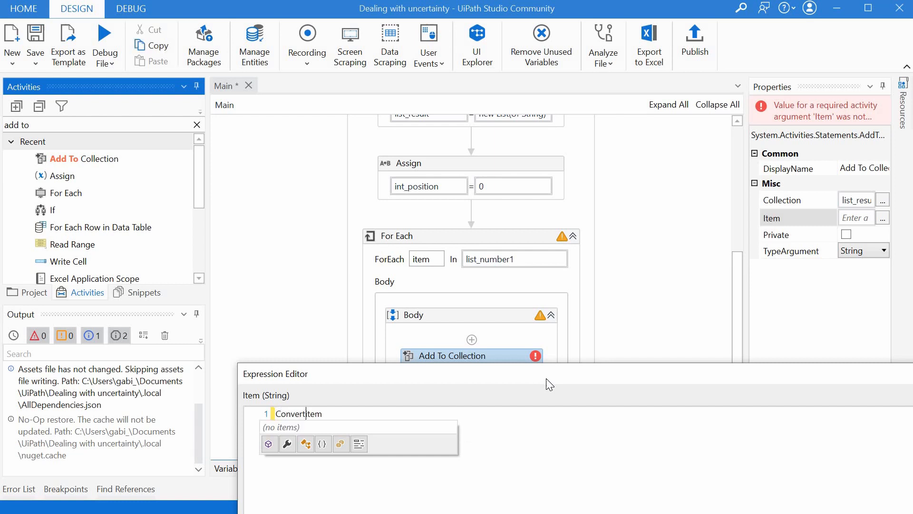
text(.)
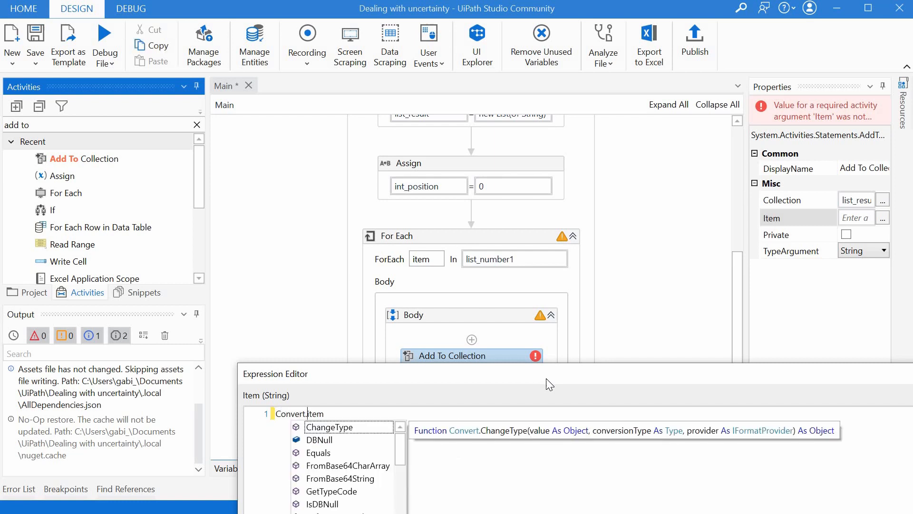
text(ToInt)
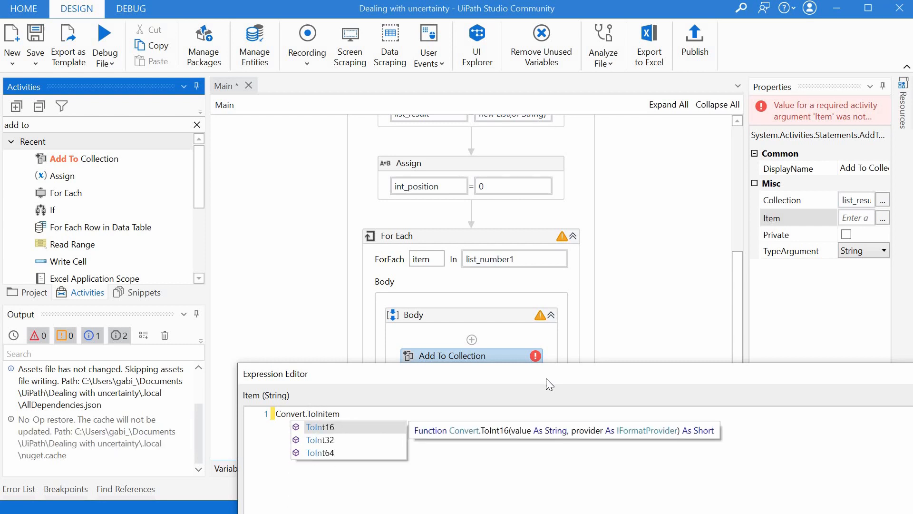
click(320, 440)
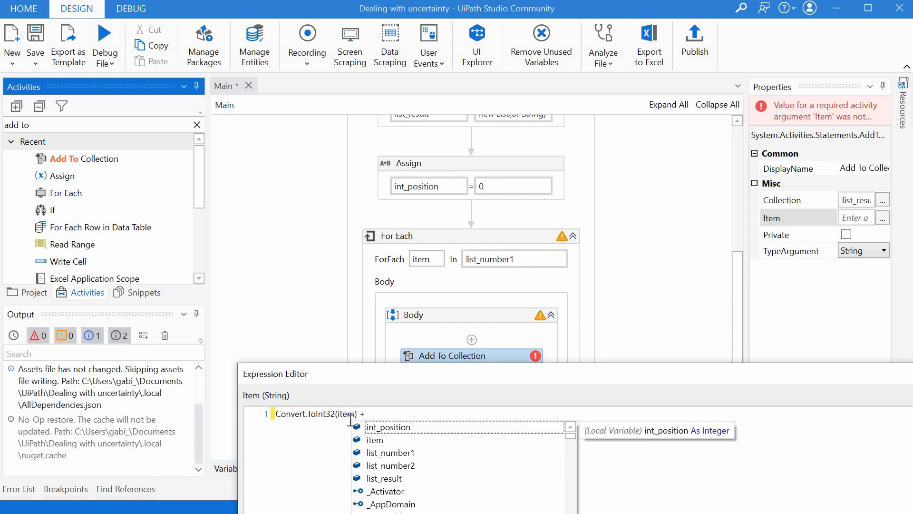
mouse_move(490, 271)
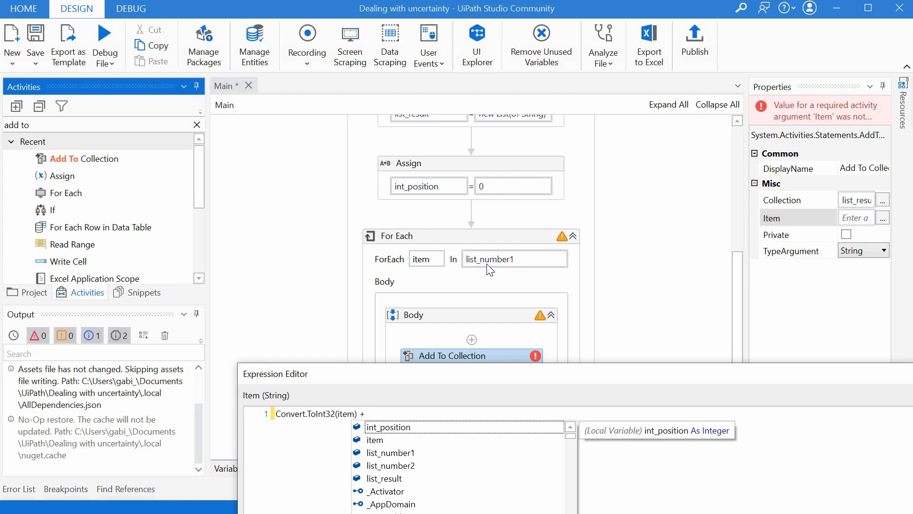
mouse_move(515, 267)
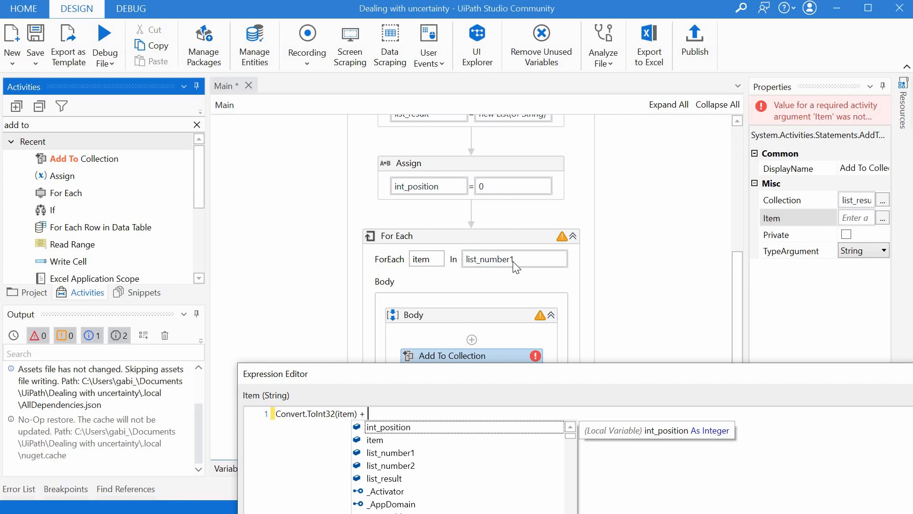
mouse_move(383, 413)
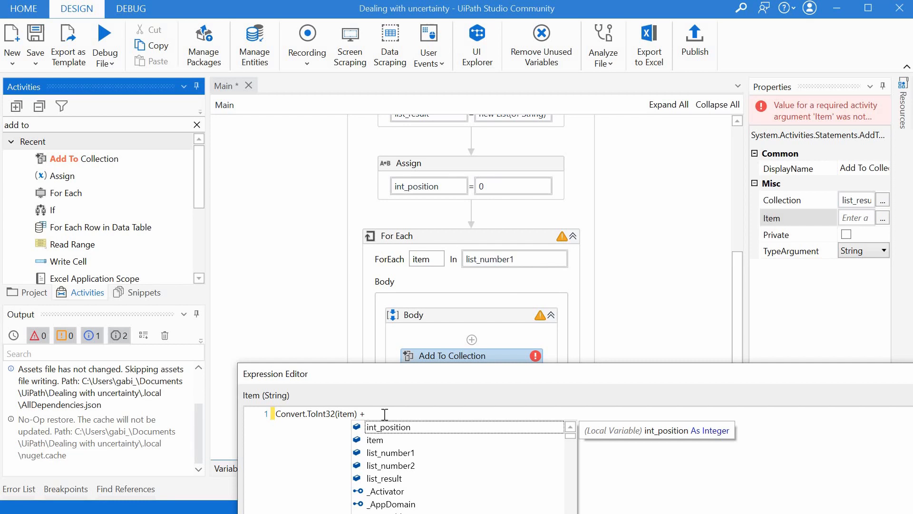
text(list_number2)
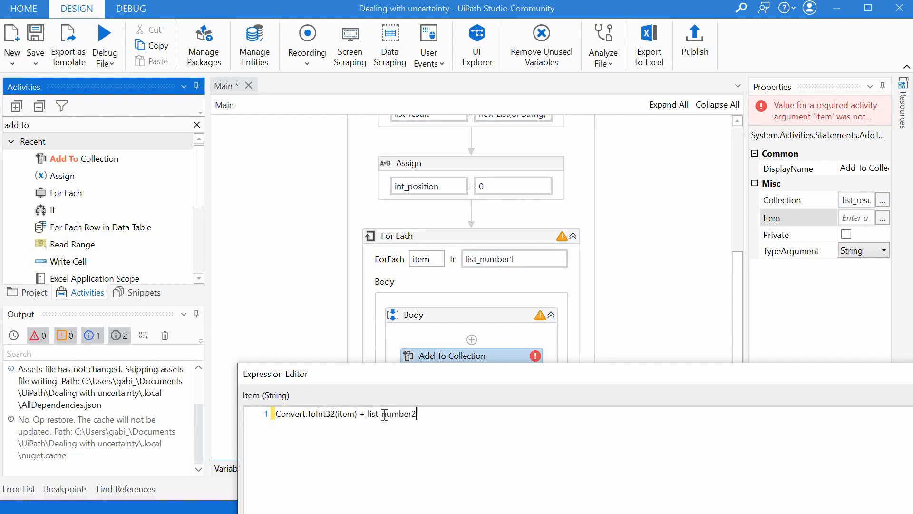
text((int)
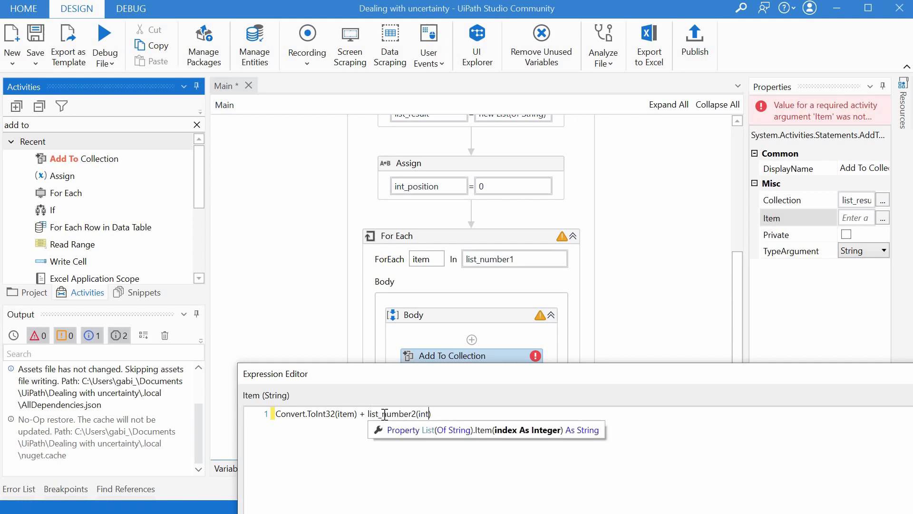
text(int)
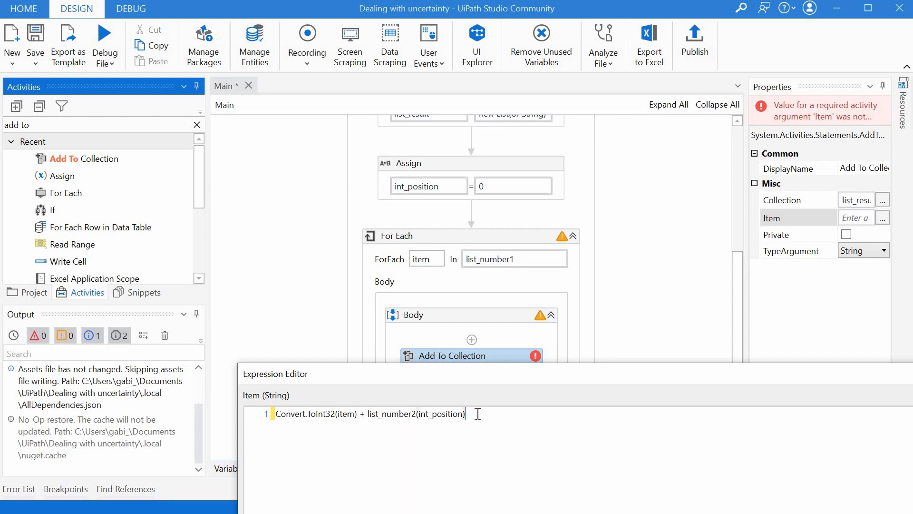
mouse_move(505, 275)
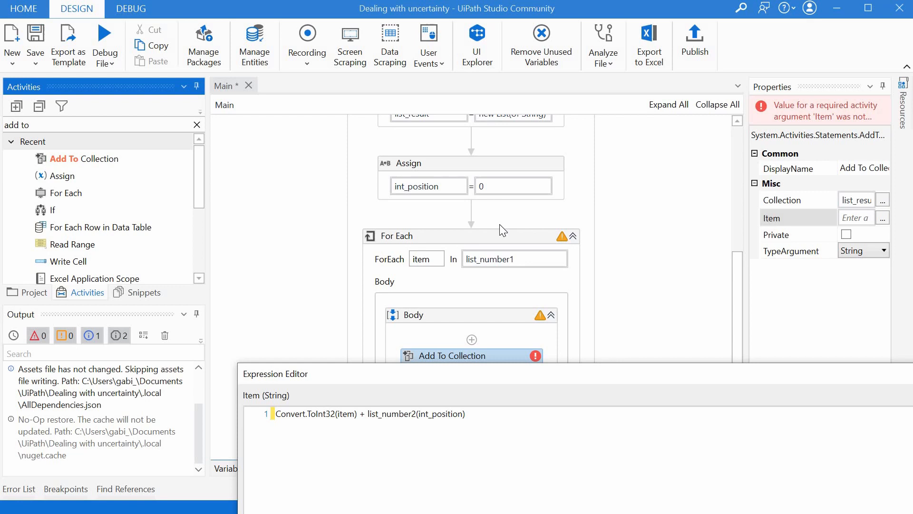
- Wrap list_number2(int_position) in Convert.ToInt32, append .ToString to the sum and confirm
click(367, 414)
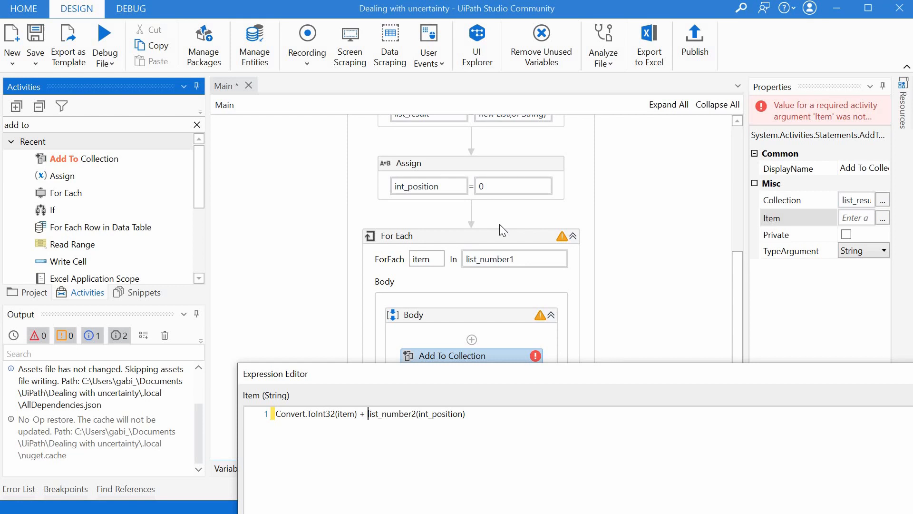
text(Convert)
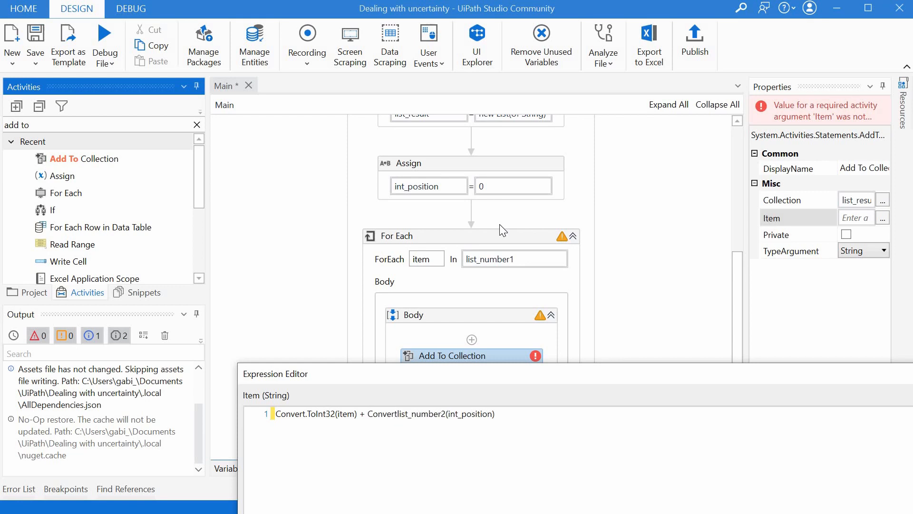
click(408, 414)
text(.ToInt32)
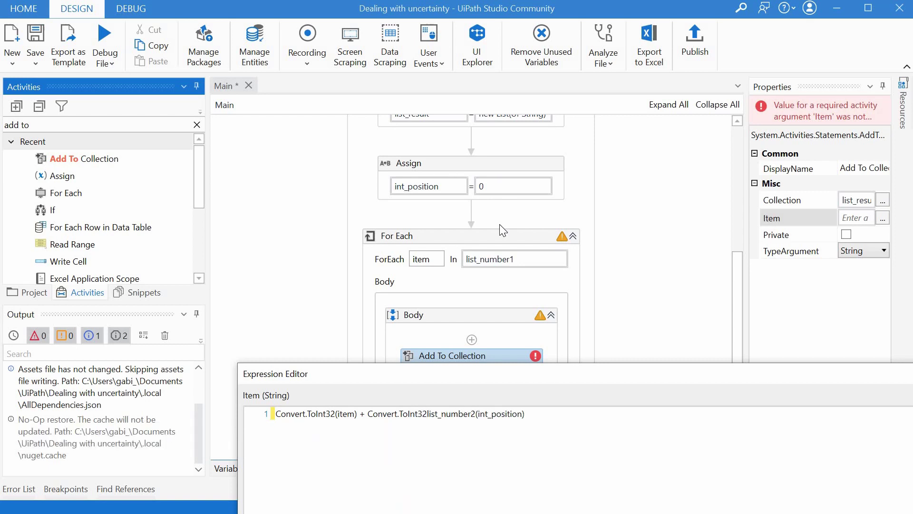
text(()
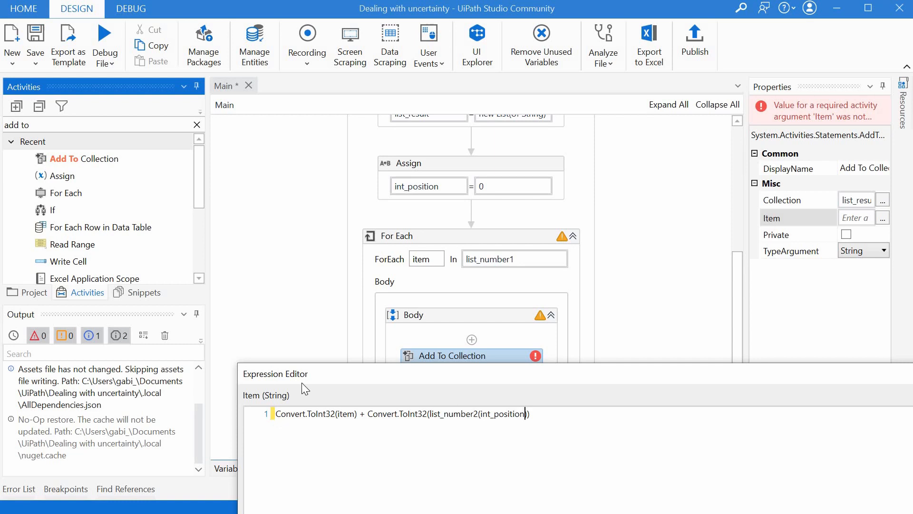
text(()
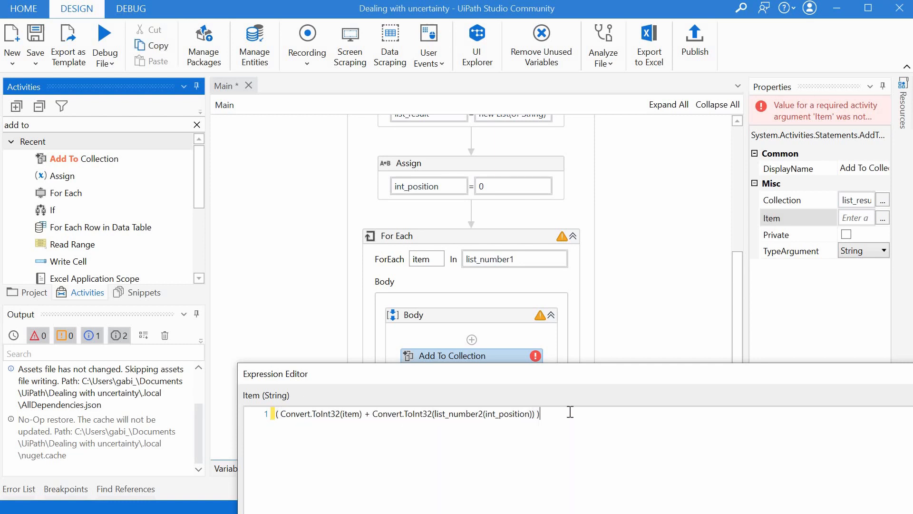
text(.ToString)
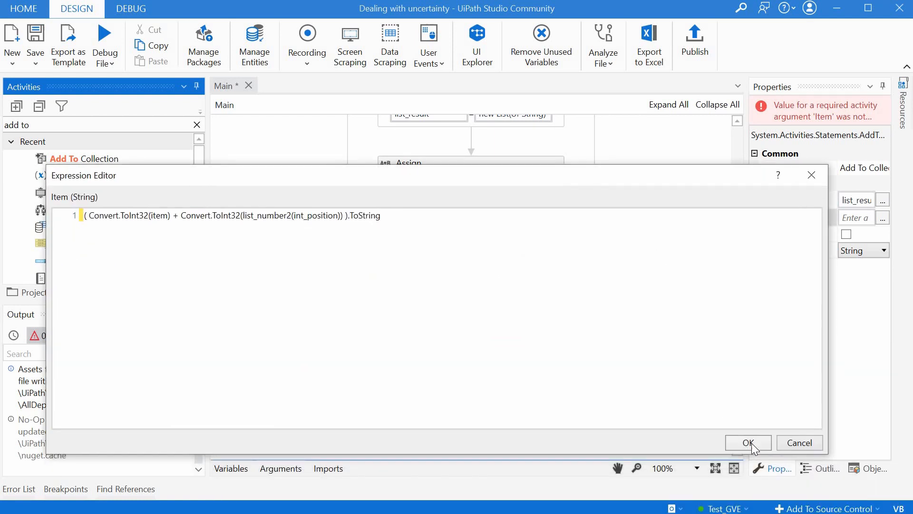
click(748, 443)
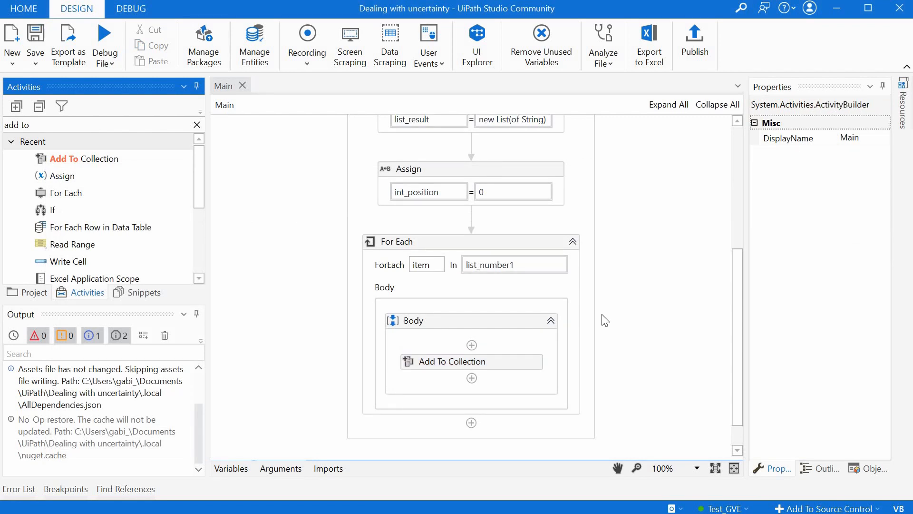
- Insert a Log Message above Add To Collection holding the same sum expression at Info level
click(470, 362)
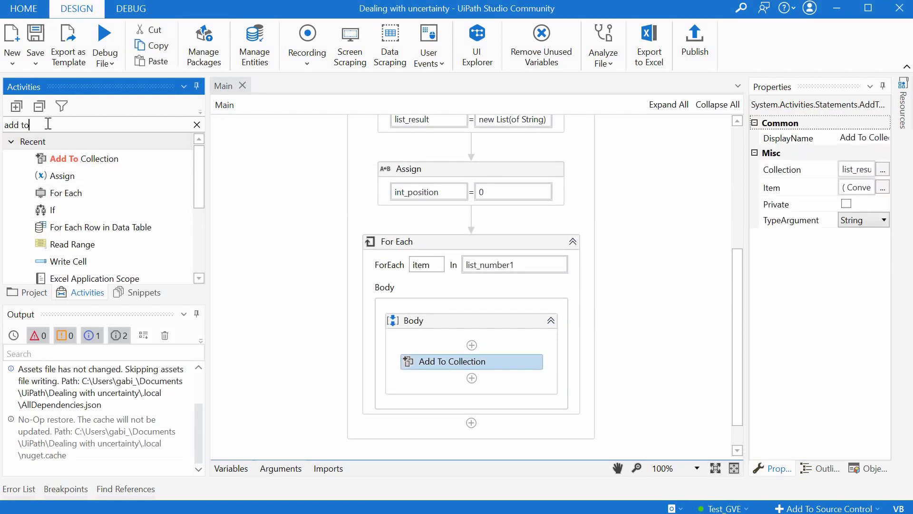
click(196, 124)
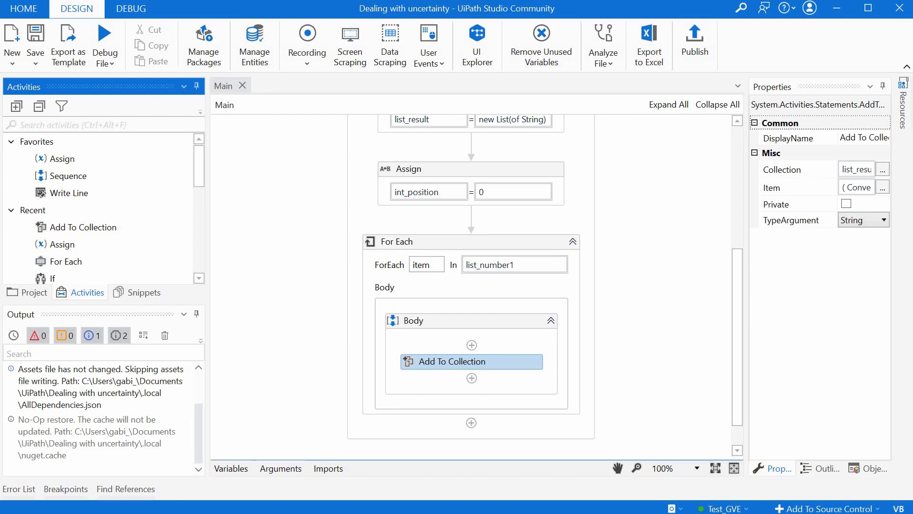
text(log mess)
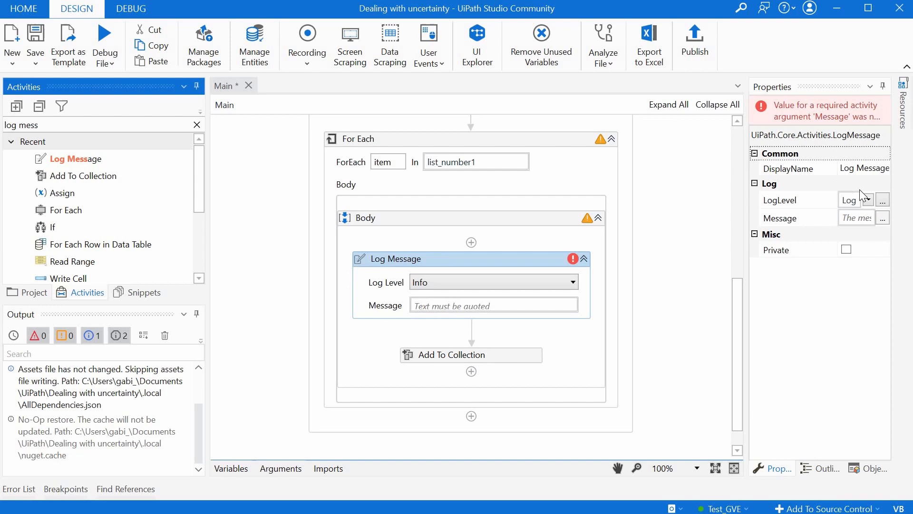
click(471, 355)
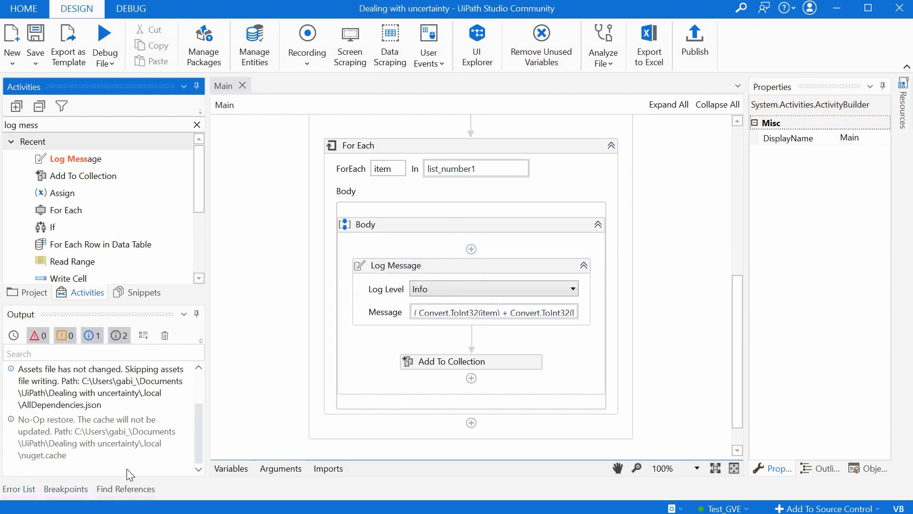
mouse_move(386, 330)
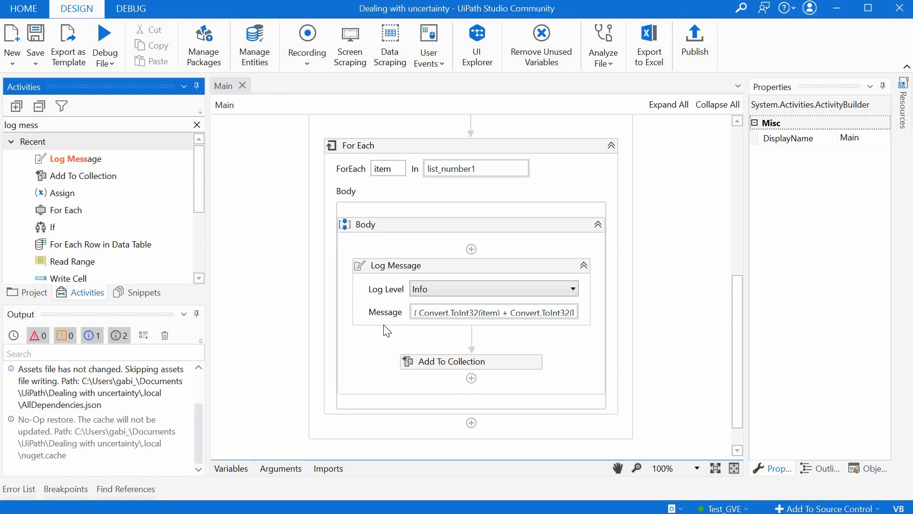
mouse_move(408, 327)
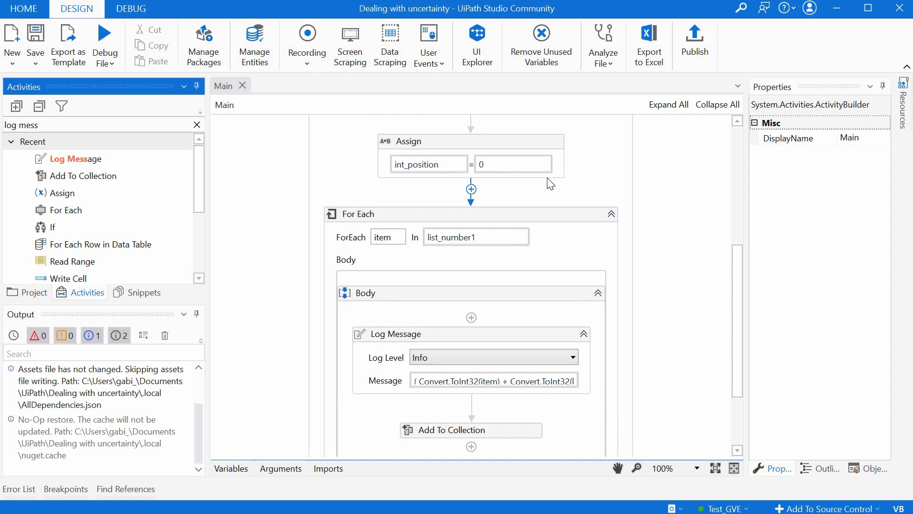
- Add an Assign after Add To Collection setting int_position to int_position + 1
scroll(down, 3)
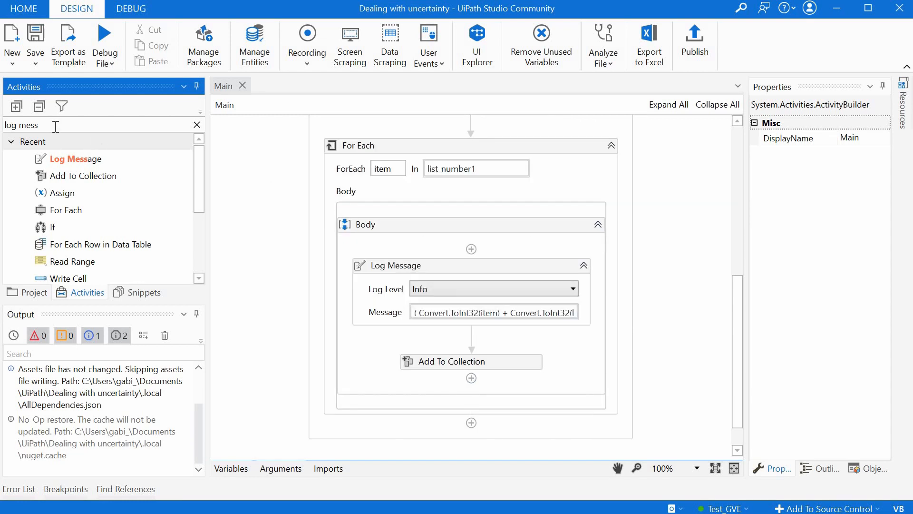
key(Backspace)
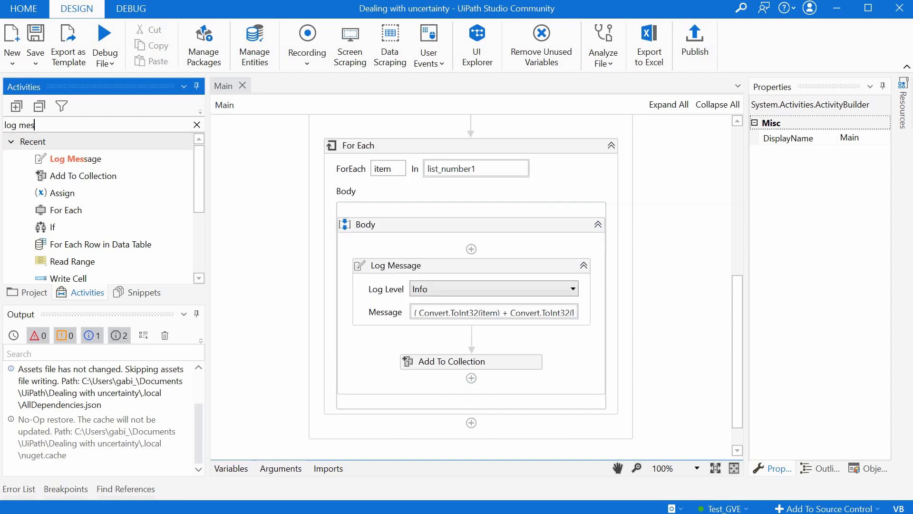
text(assig)
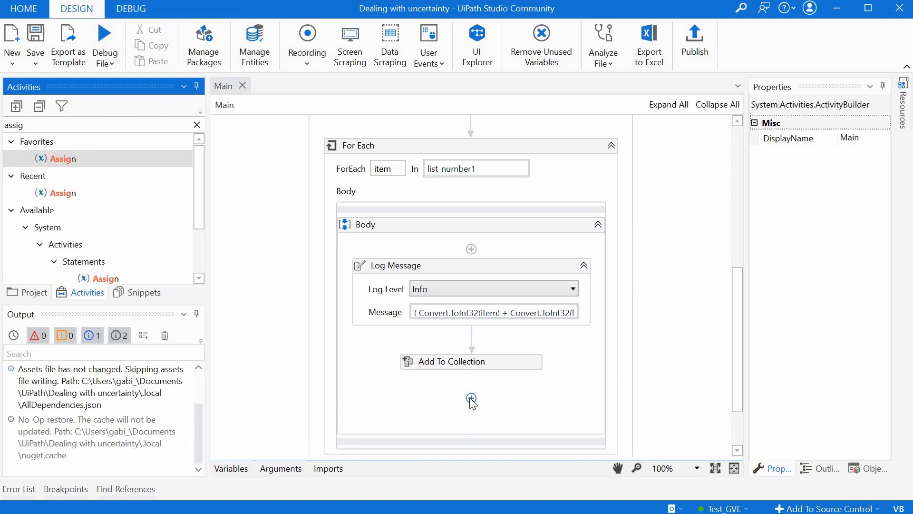
click(471, 397)
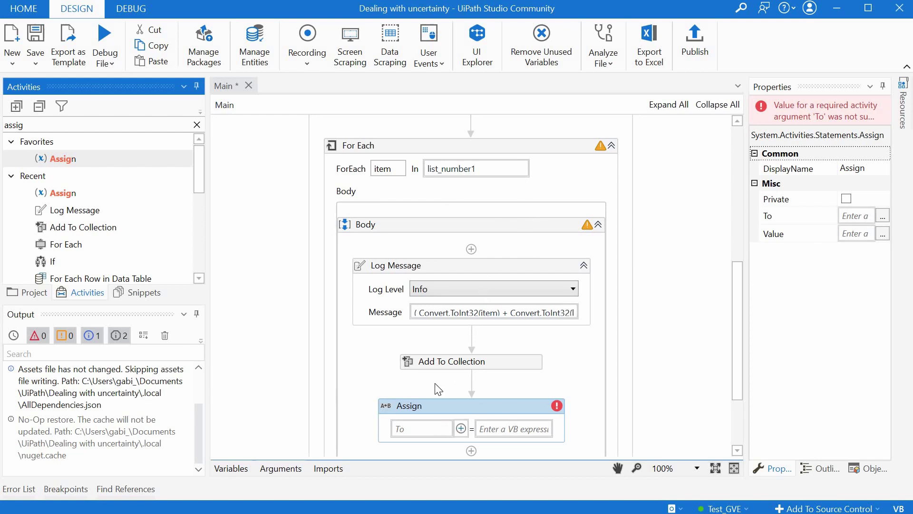
click(421, 429)
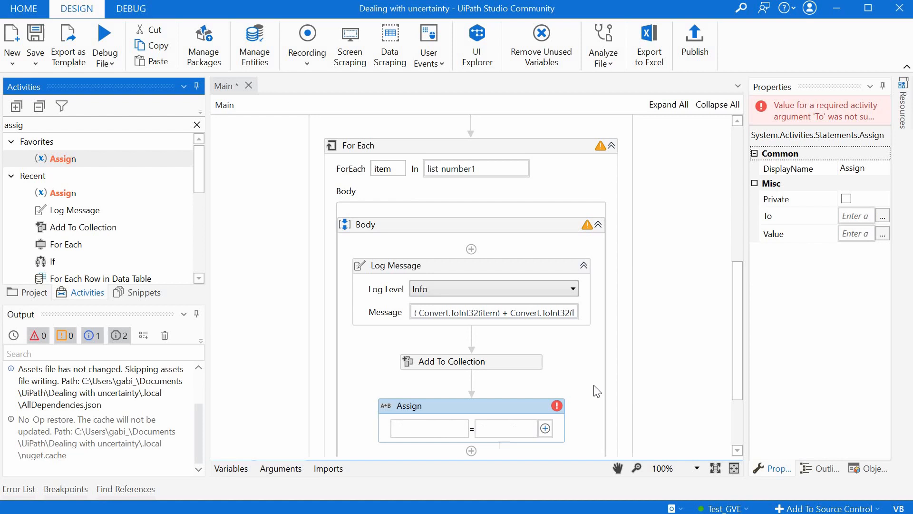
text(it)
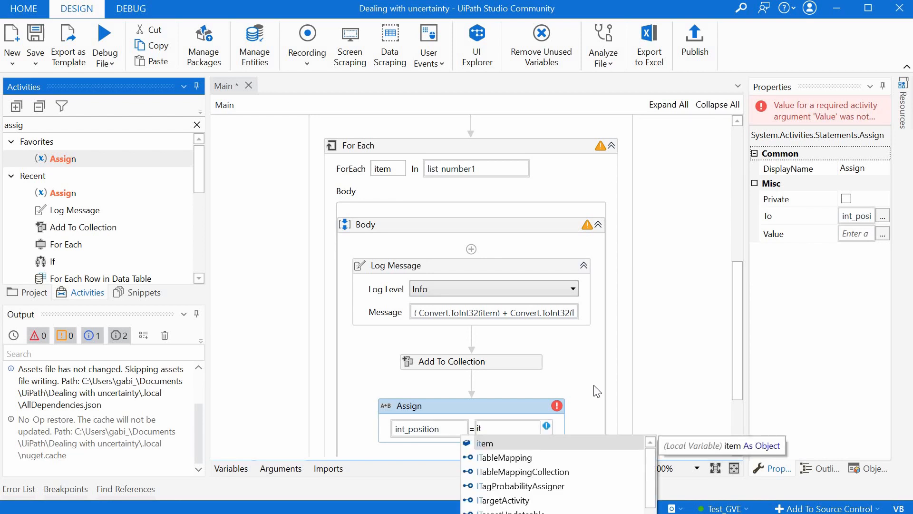
text(int_position)
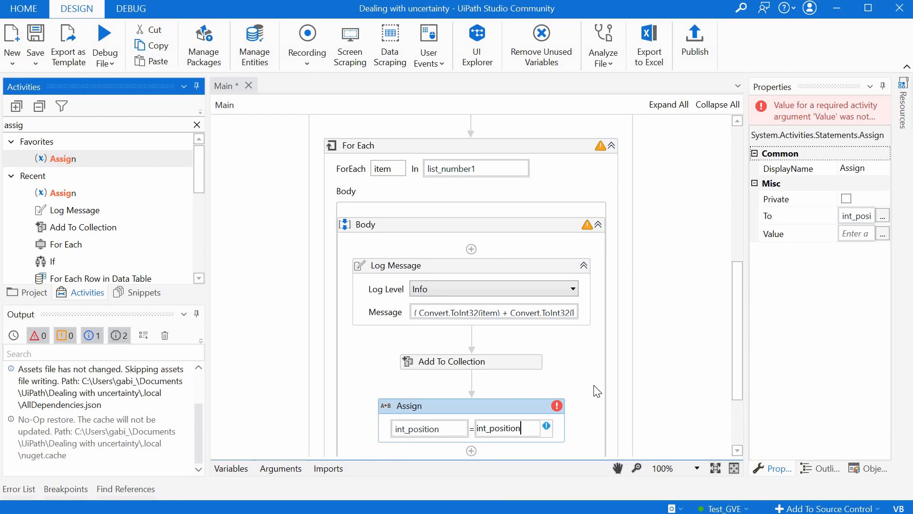
text(+)
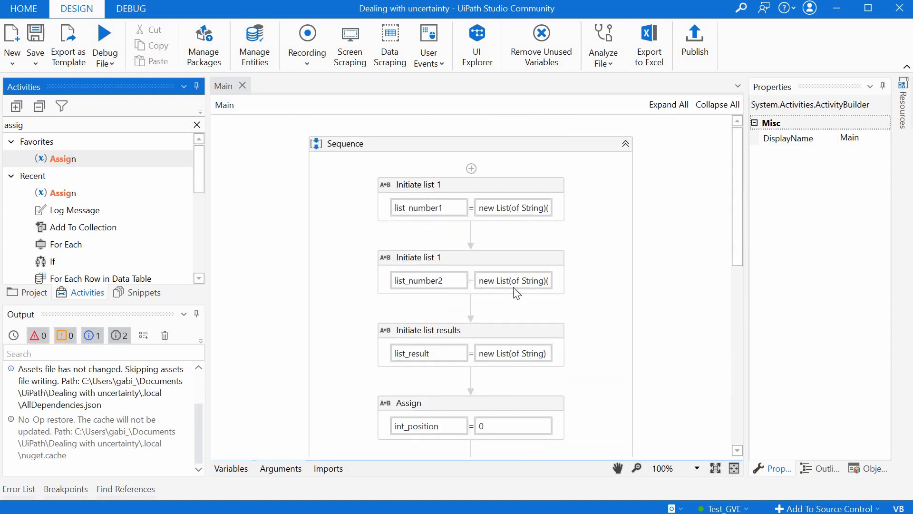
mouse_move(536, 286)
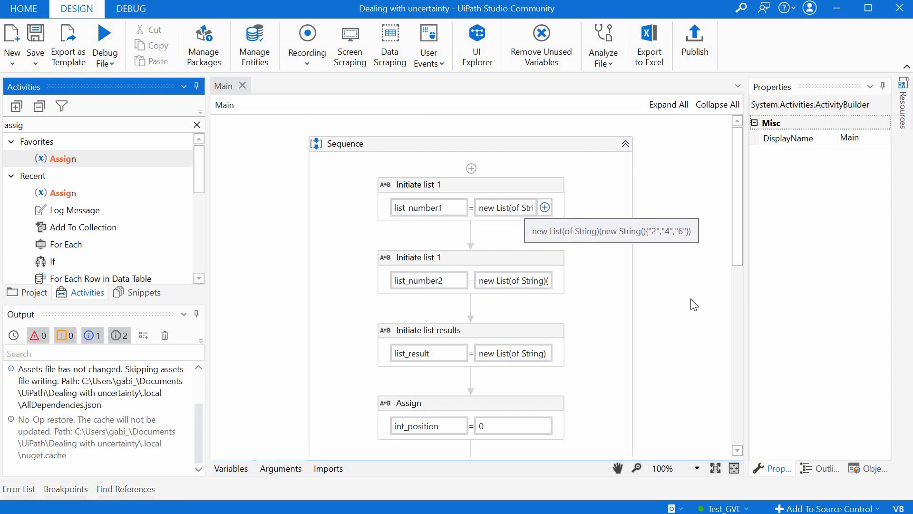
mouse_move(642, 310)
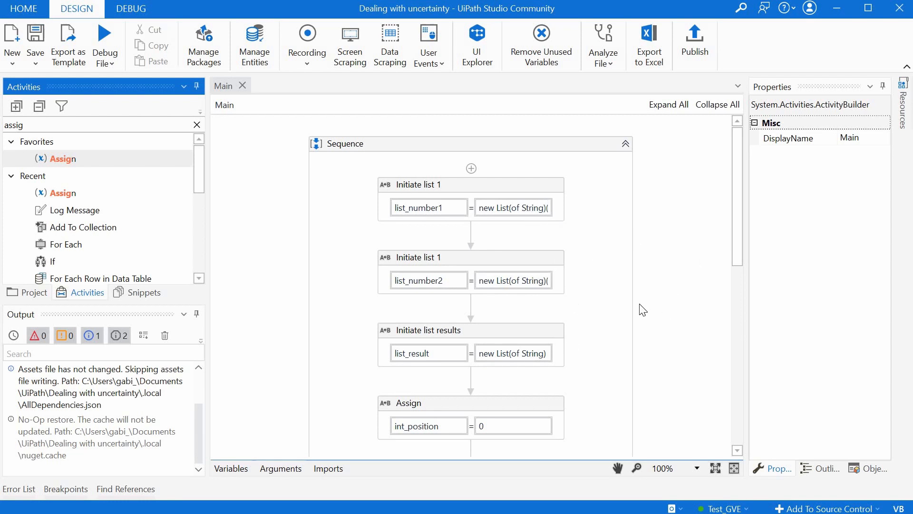
- Run the workflow, logging 5, 9 and 8, then select the list_number2 initialisation
scroll(down, 3)
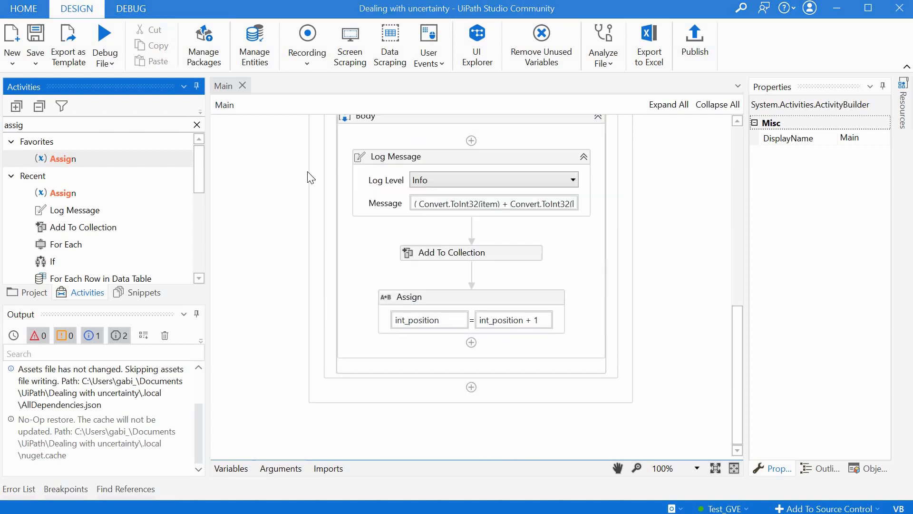
click(105, 45)
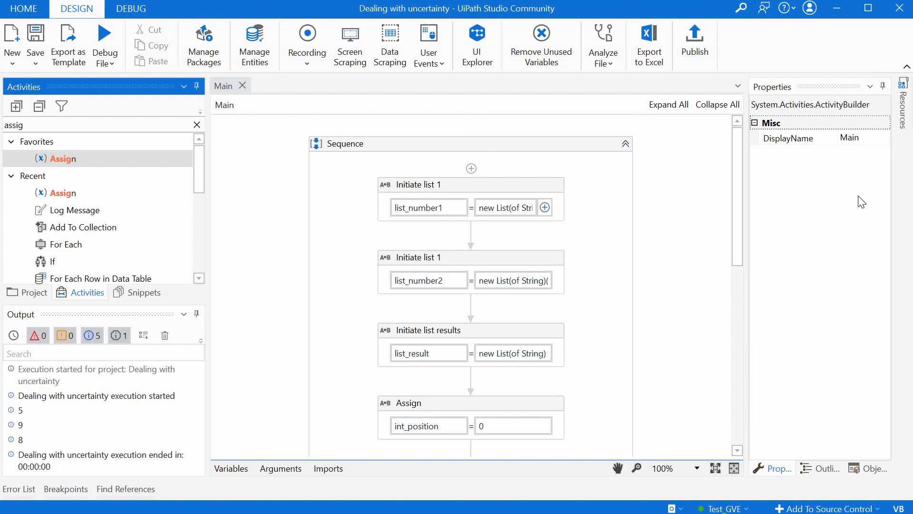
click(545, 207)
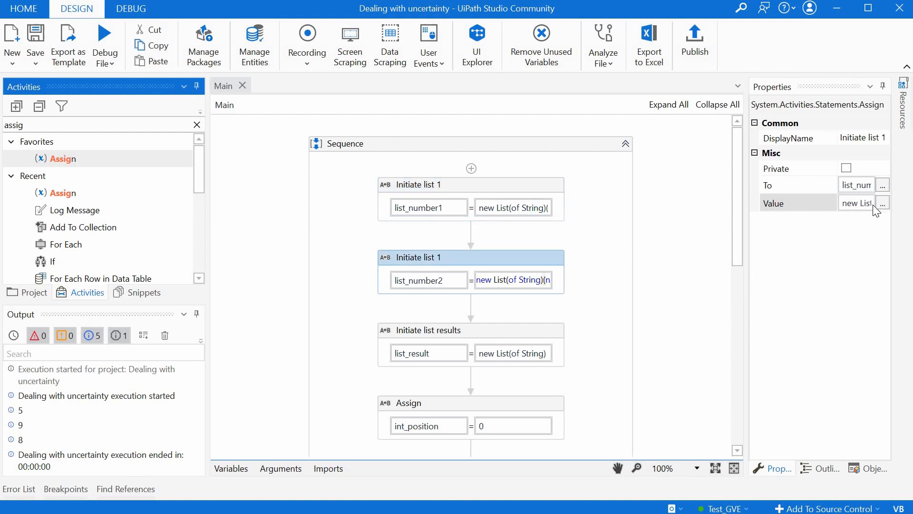
- Edit list_number2's values so the last entry reads "two" instead of "2"
click(883, 203)
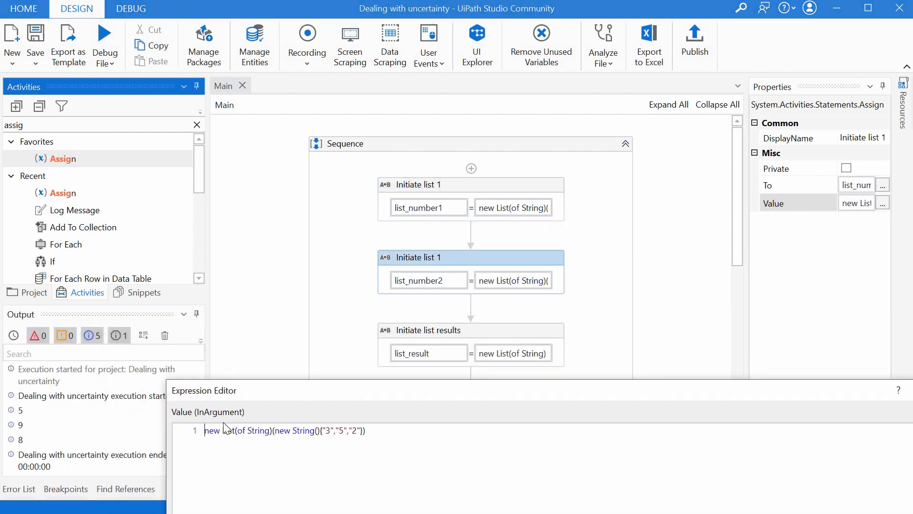
mouse_move(286, 421)
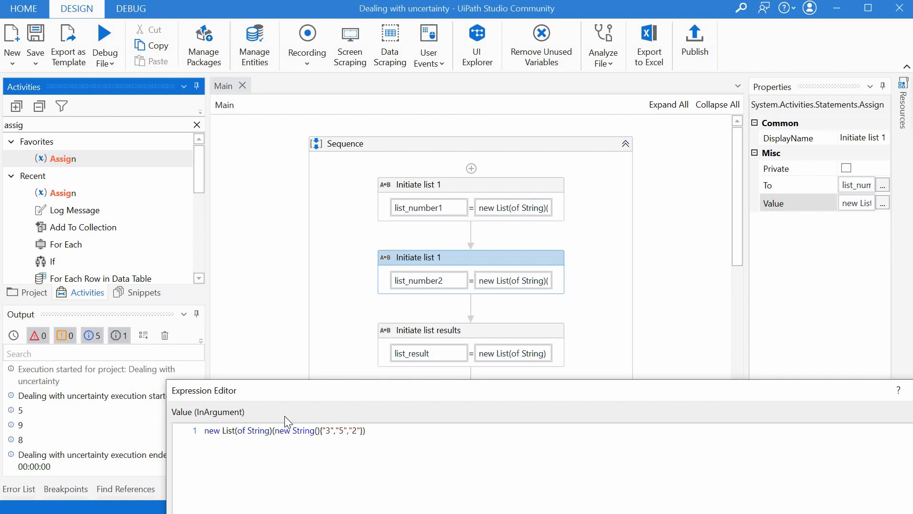
mouse_move(761, 395)
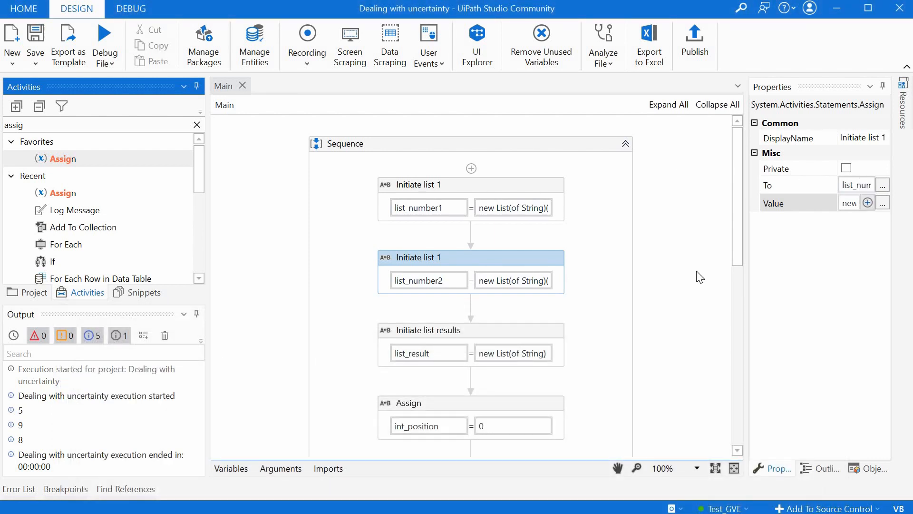
click(883, 203)
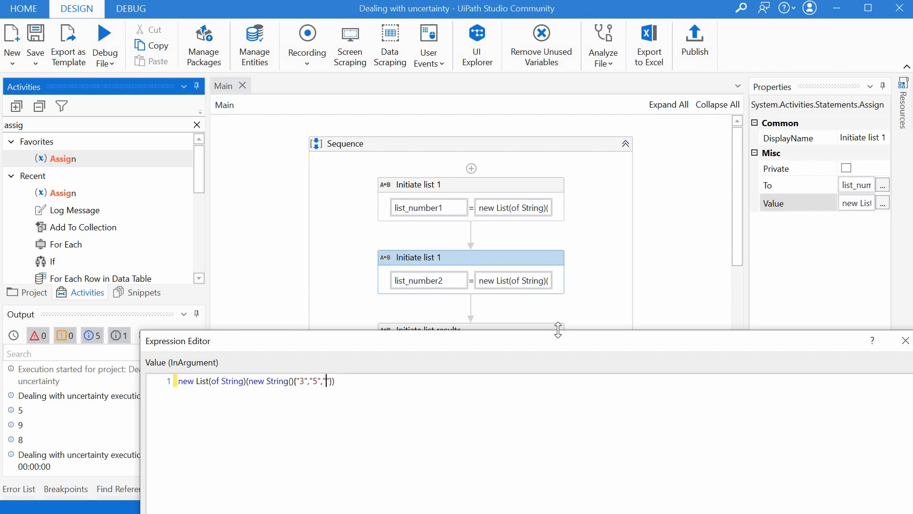
text(two)
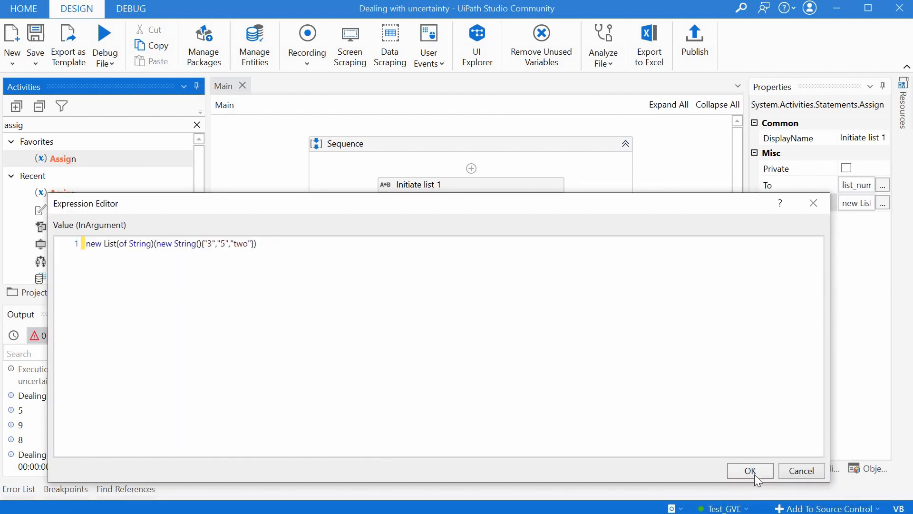
click(750, 471)
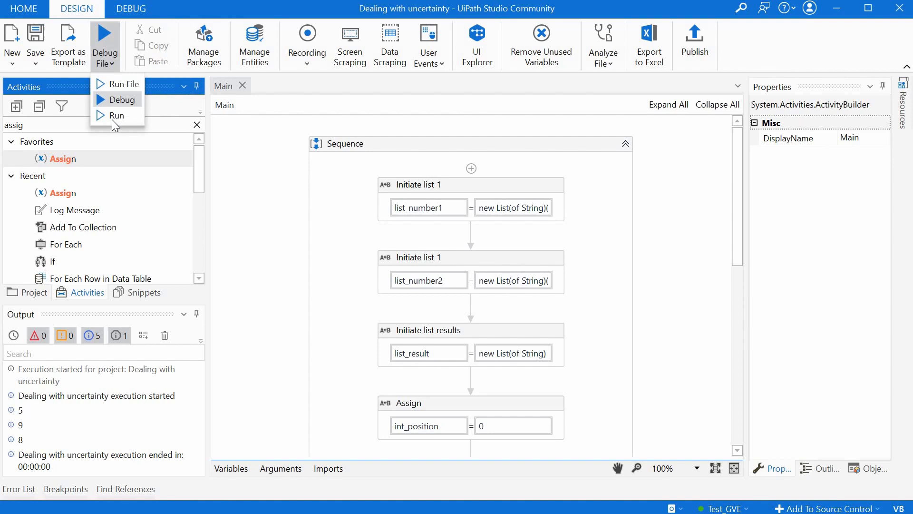
- Run again, dismiss the FormatException runtime error and review the Output panel
click(116, 100)
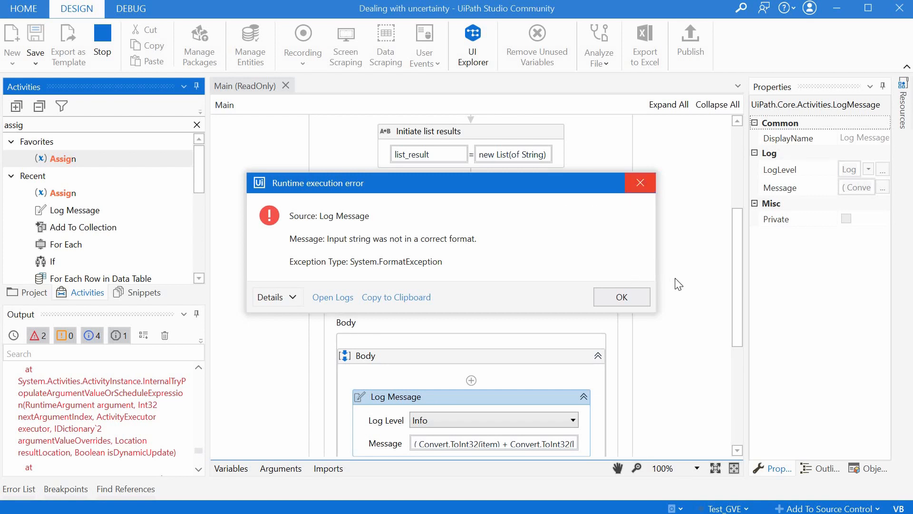
click(622, 296)
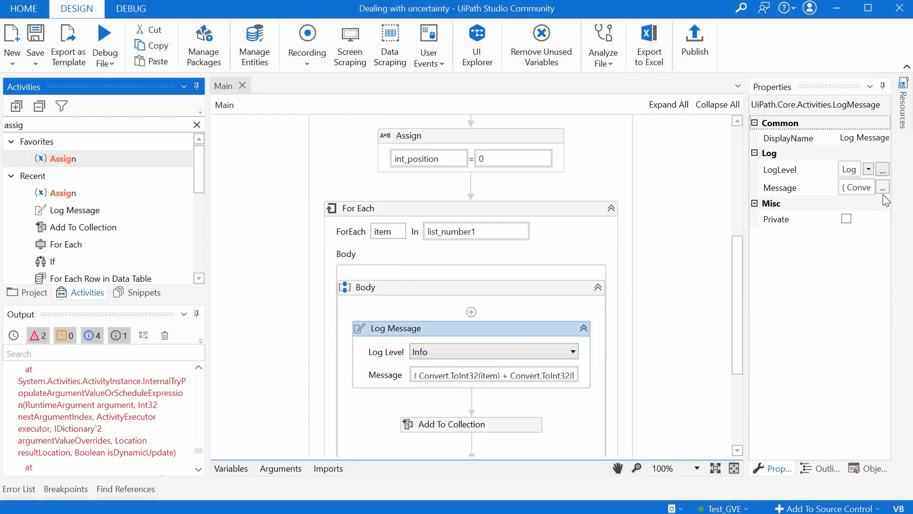
click(883, 188)
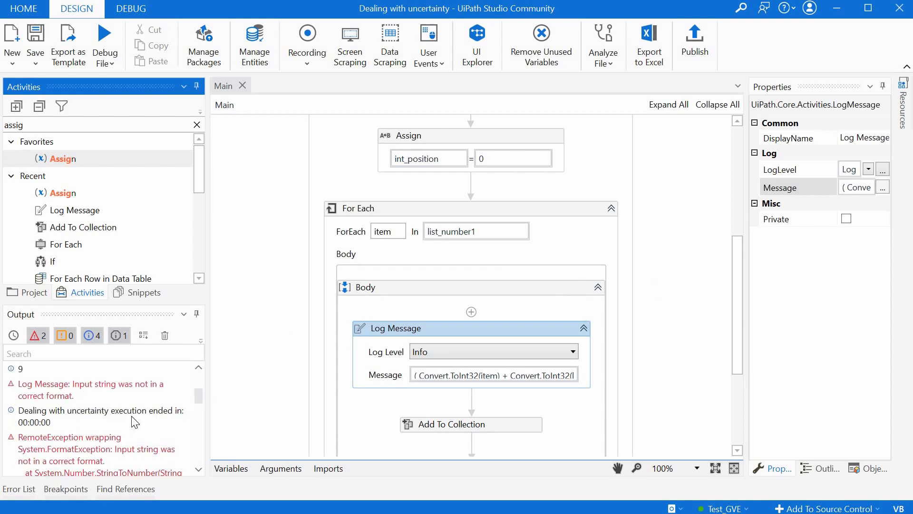
scroll(down, 3)
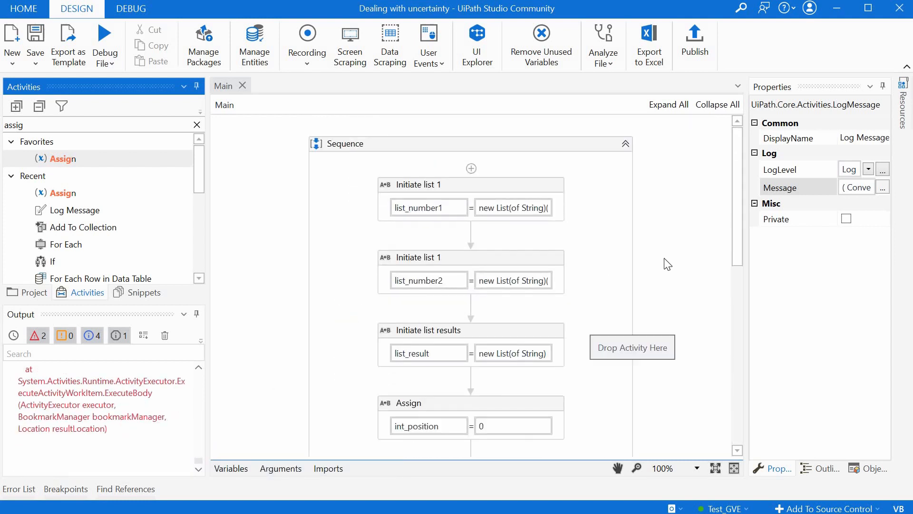
scroll(down, 3)
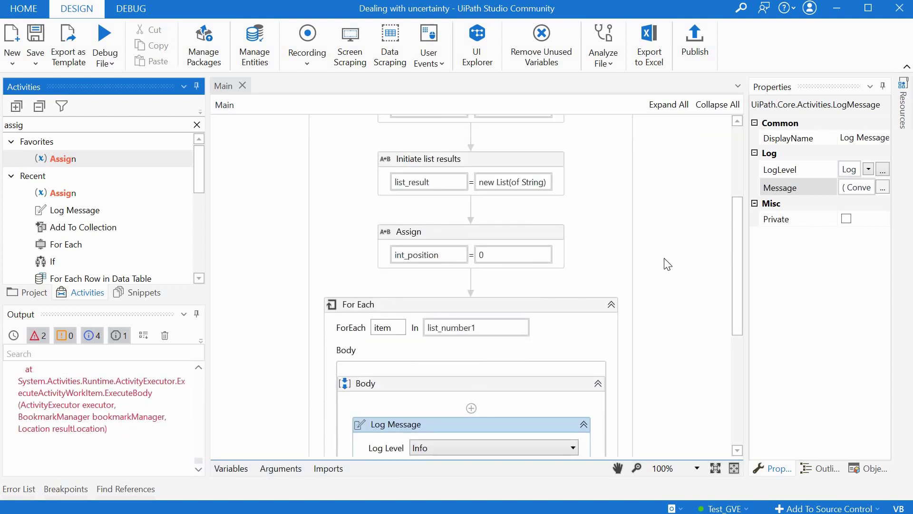
mouse_move(657, 284)
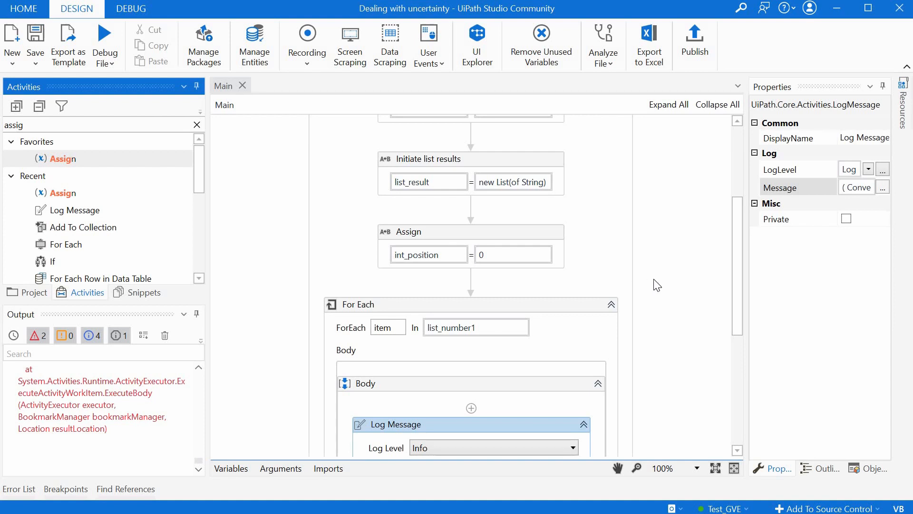
- Clear the Activities search and search 'try ca' so Try Catch shows under Statements
scroll(down, 3)
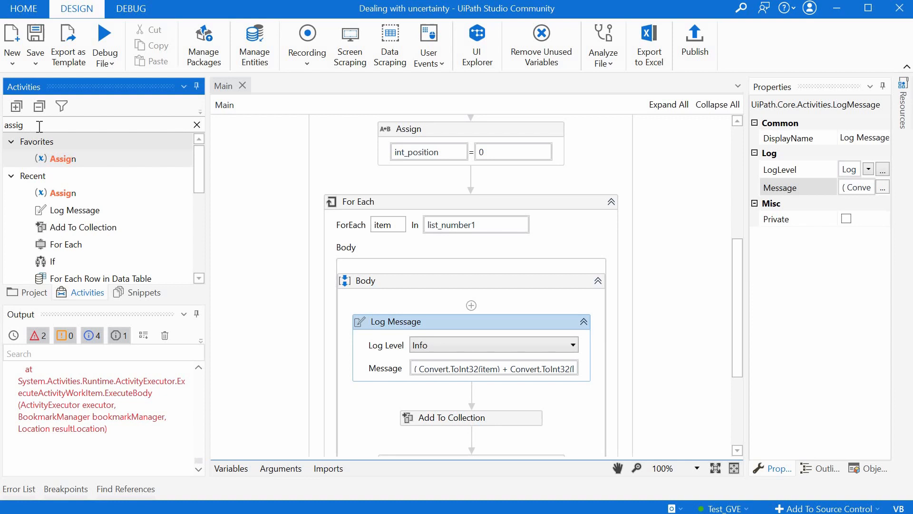
key(Backspace)
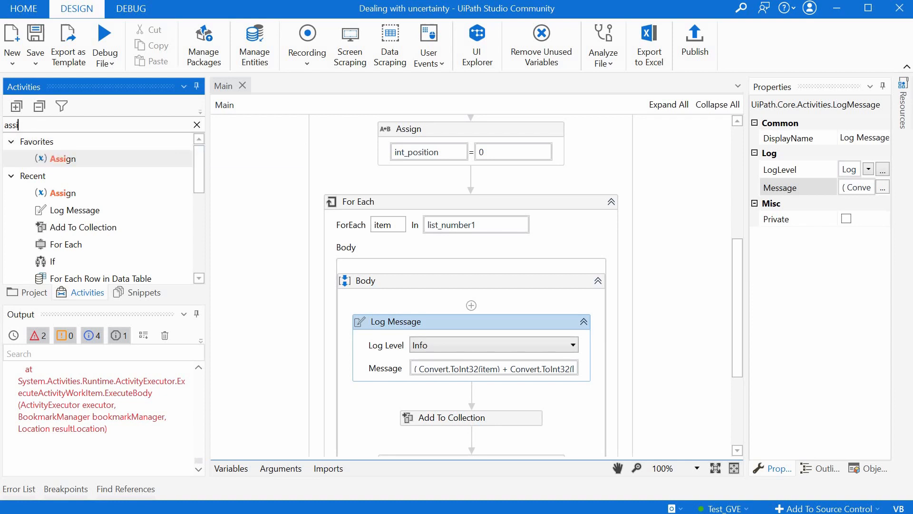
text(try cat)
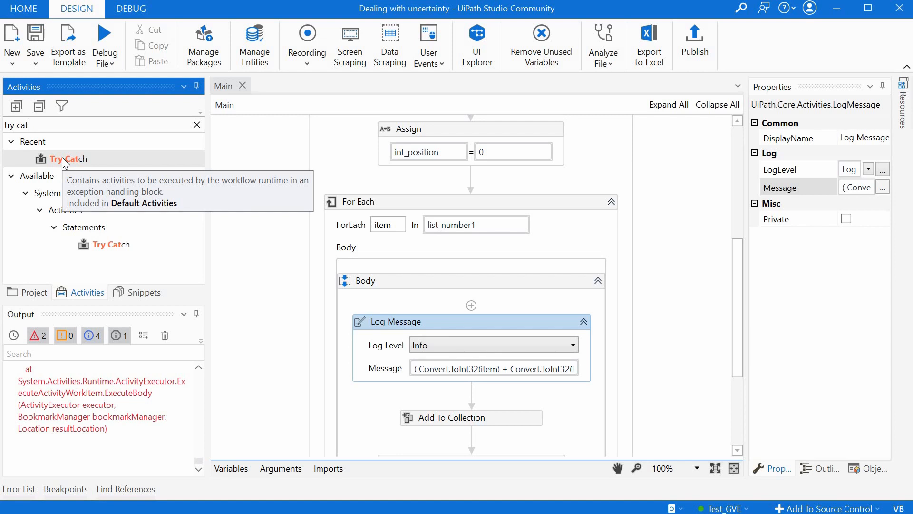
scroll(down, 3)
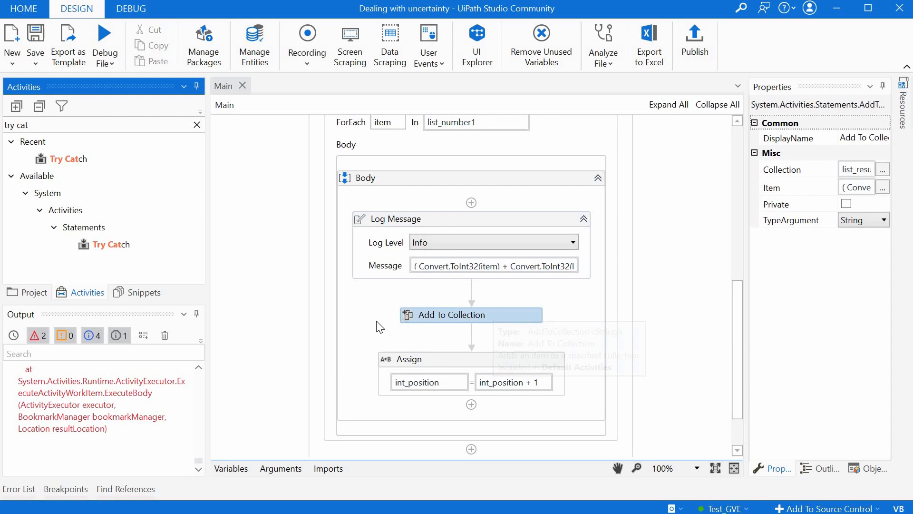
mouse_move(513, 315)
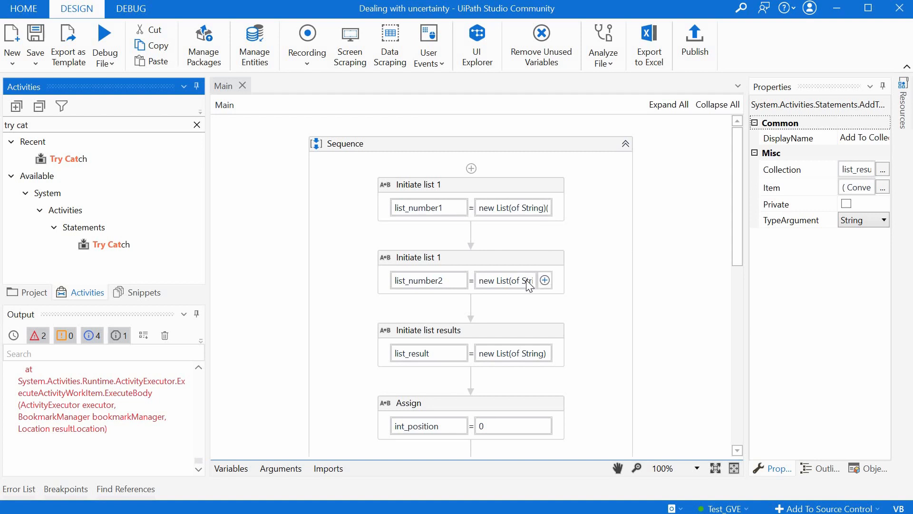
scroll(down, 3)
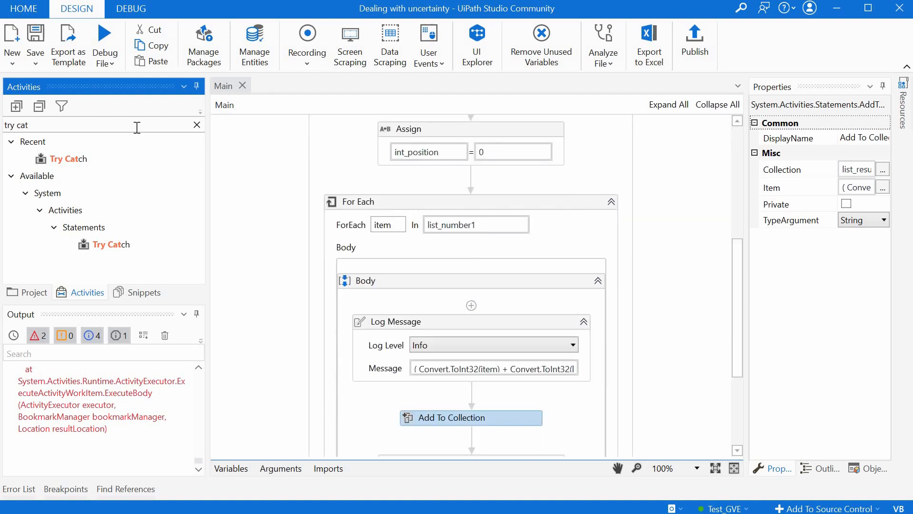
scroll(down, 3)
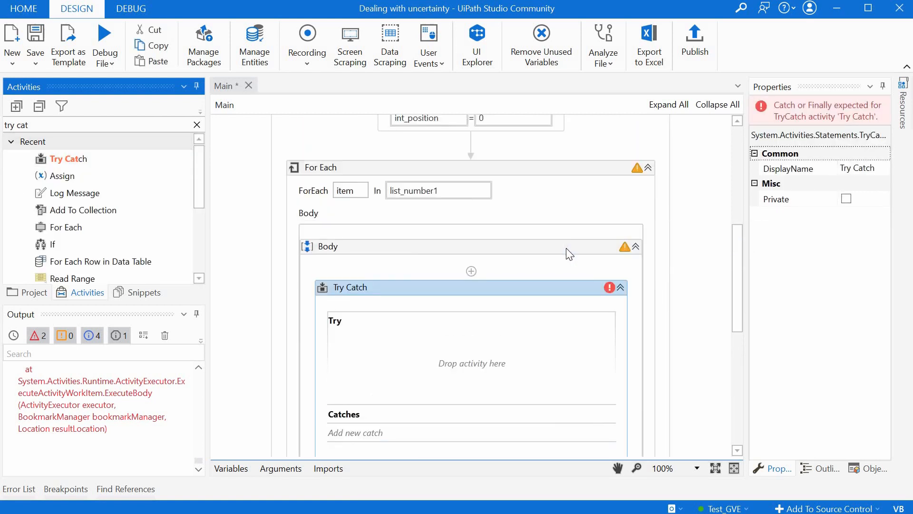
scroll(down, 3)
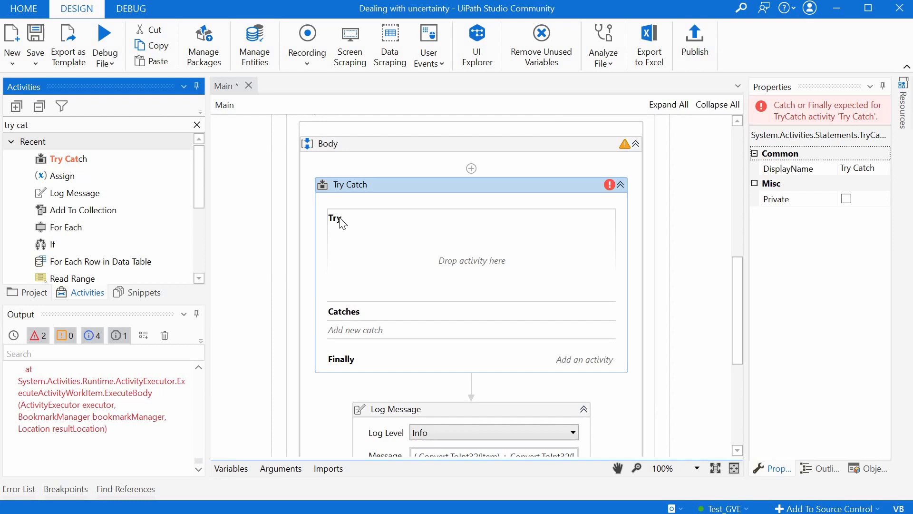
mouse_move(372, 320)
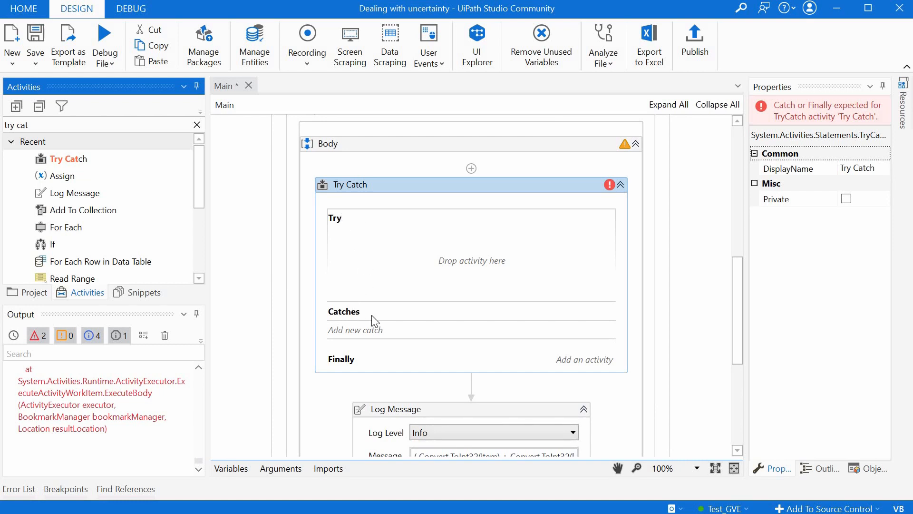
mouse_move(365, 363)
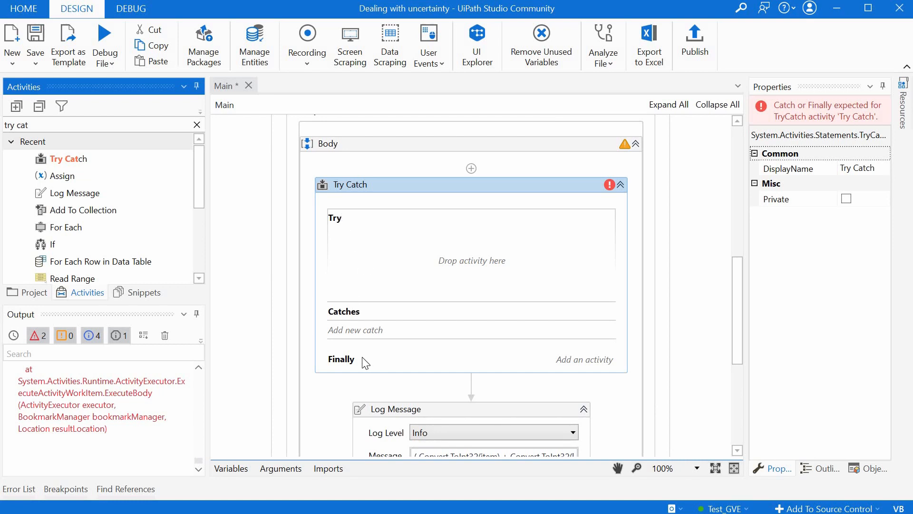
mouse_move(387, 279)
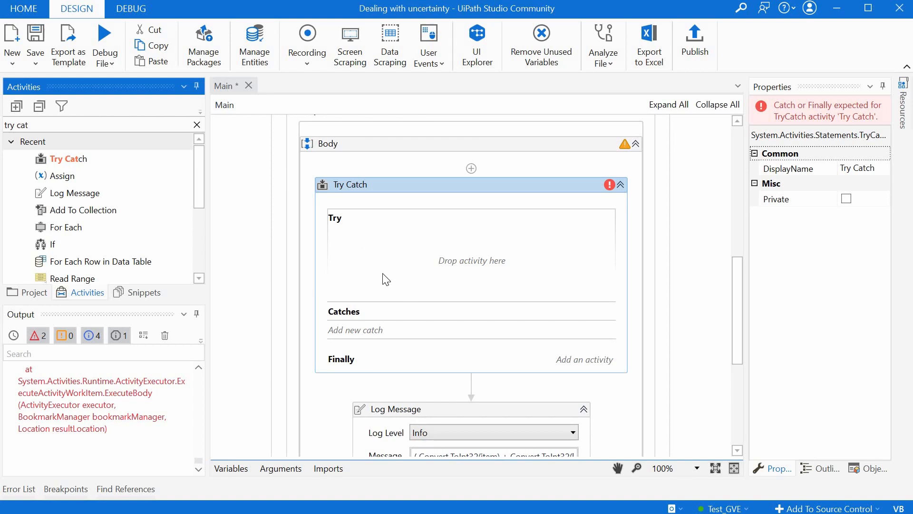
mouse_move(431, 283)
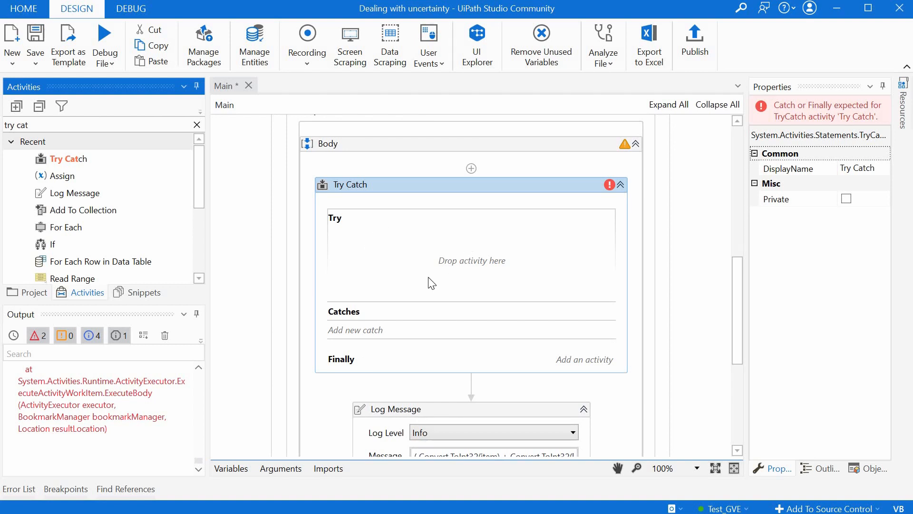
mouse_move(352, 259)
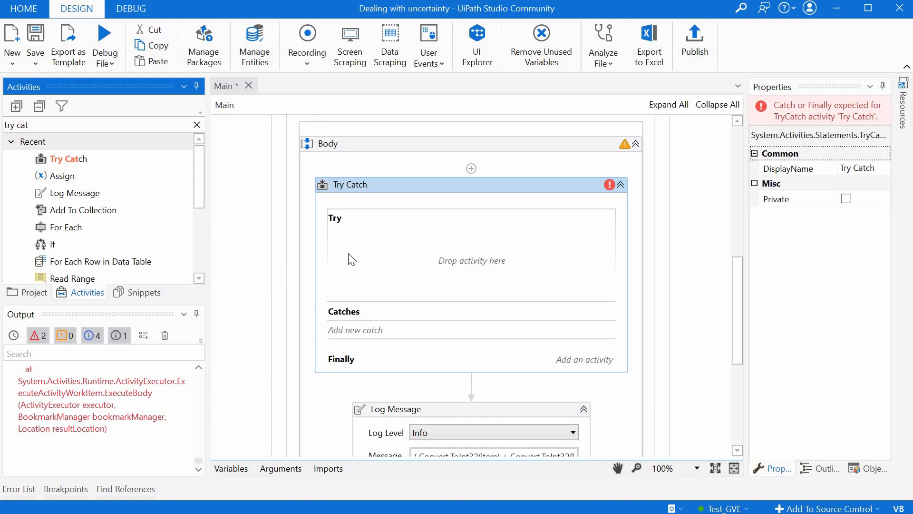
mouse_move(411, 295)
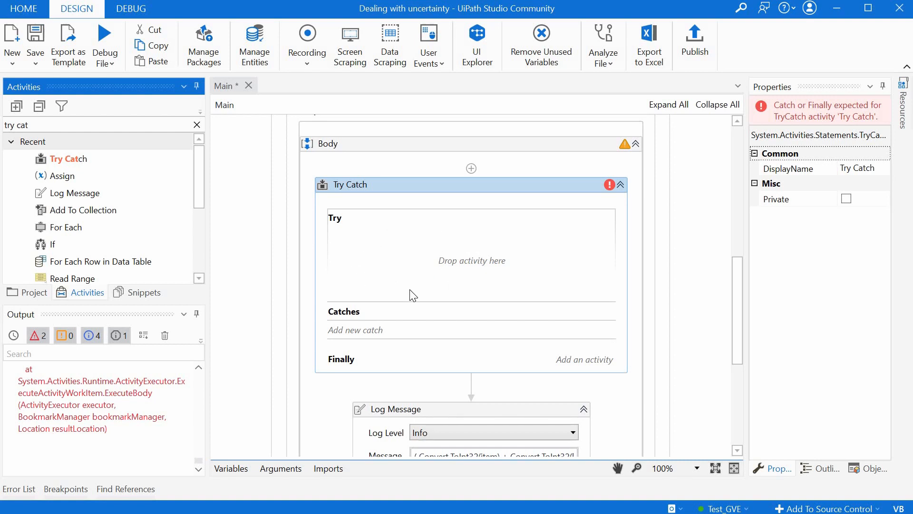
mouse_move(379, 321)
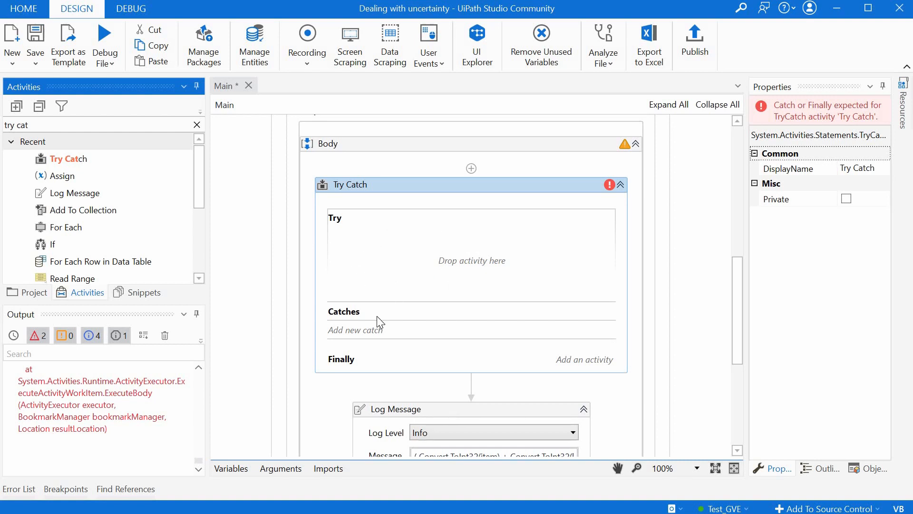
mouse_move(389, 301)
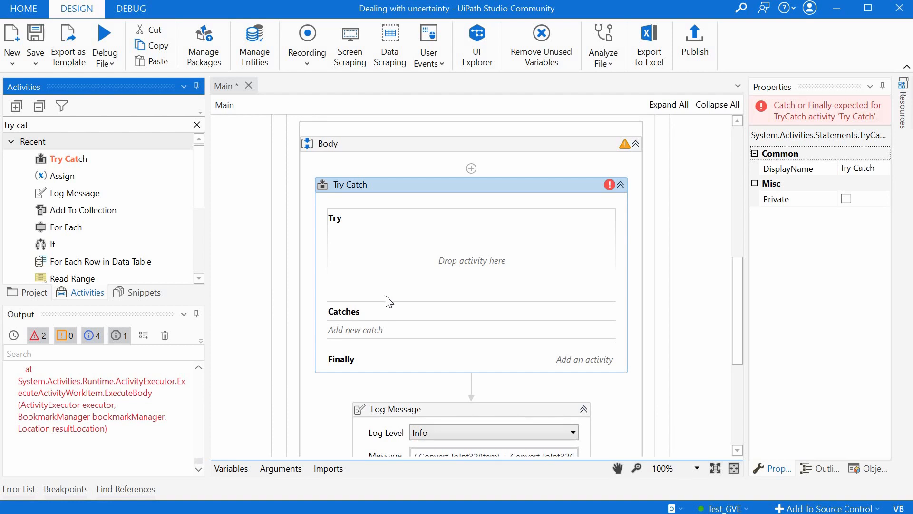
mouse_move(161, 429)
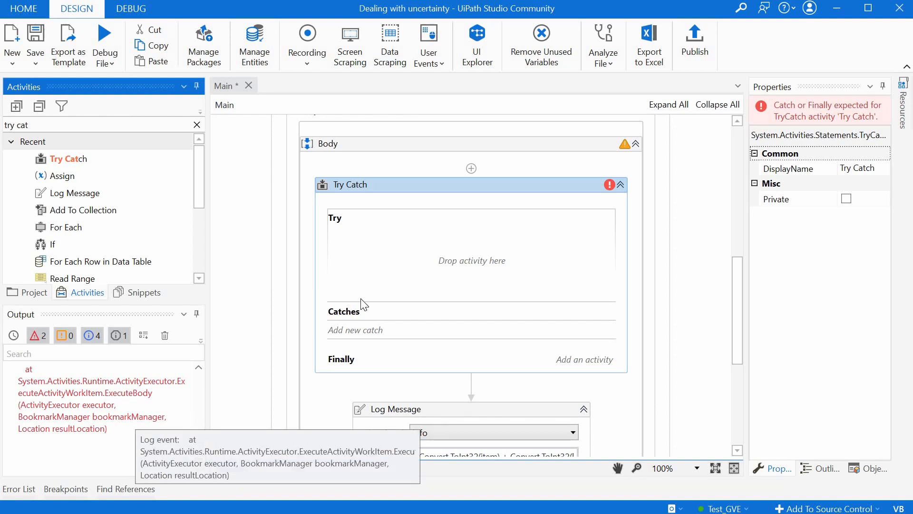
mouse_move(396, 322)
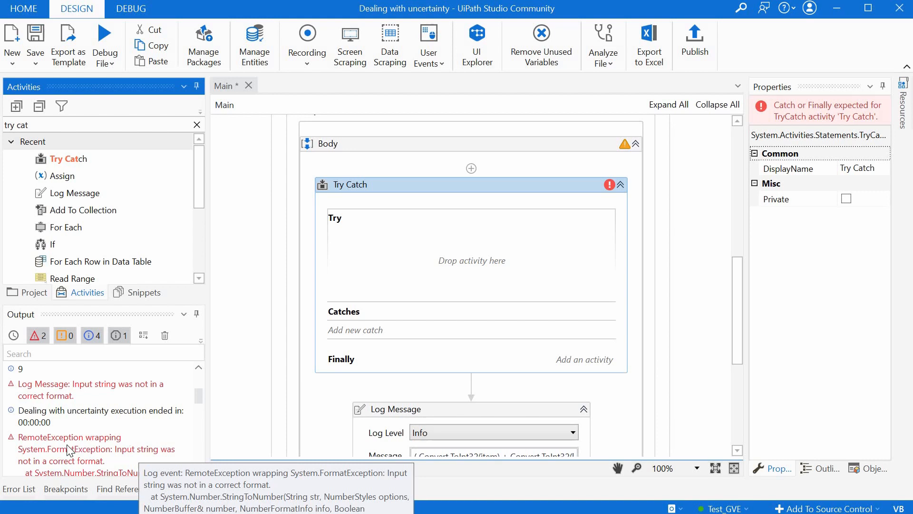
mouse_move(50, 457)
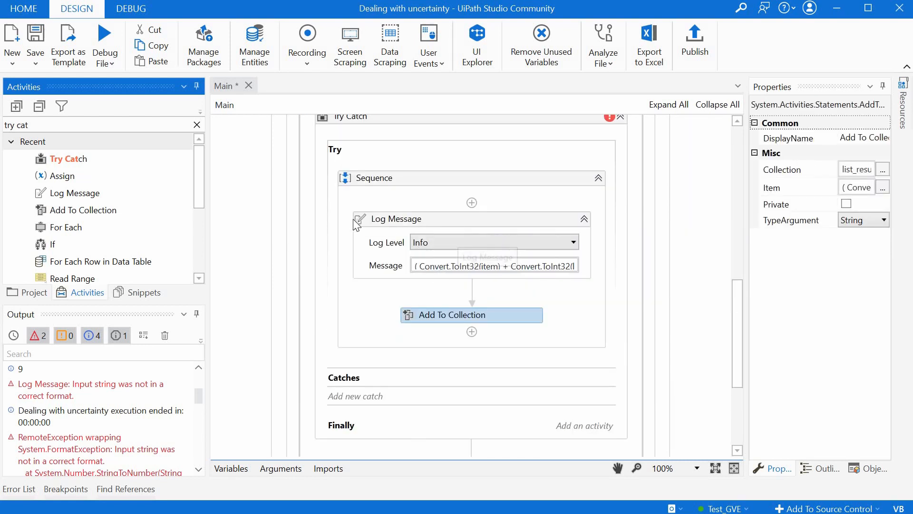
- Scroll the designer to see the Sequence placed inside the Try block
scroll(down, 3)
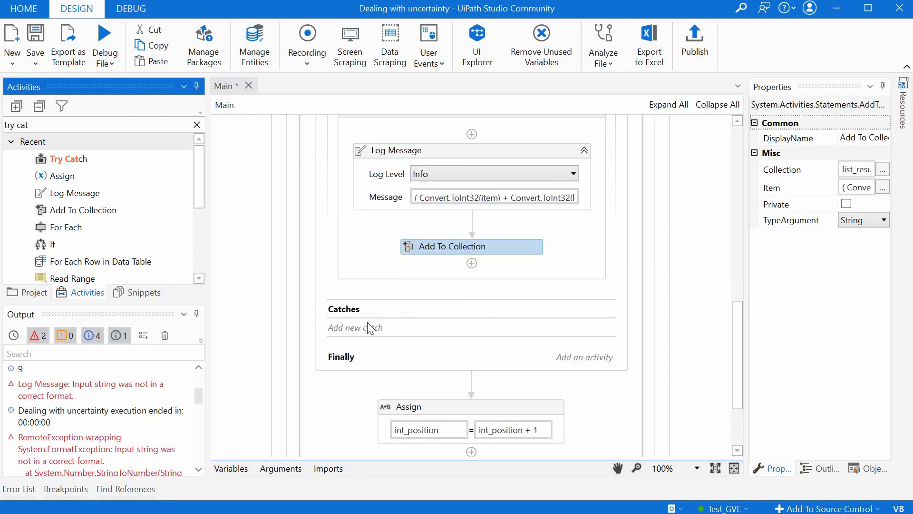
mouse_move(366, 334)
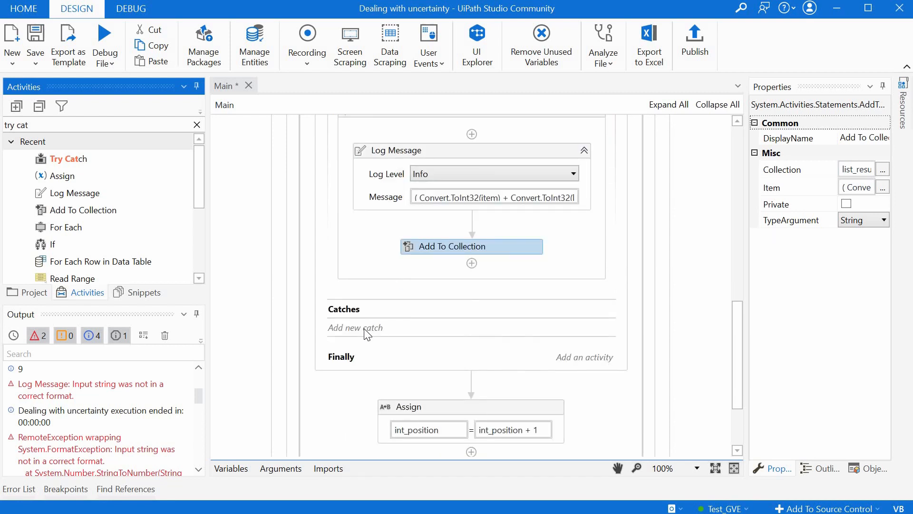
- Add a new catch and search .NET types for 'Format' to pick System.FormatException
click(355, 328)
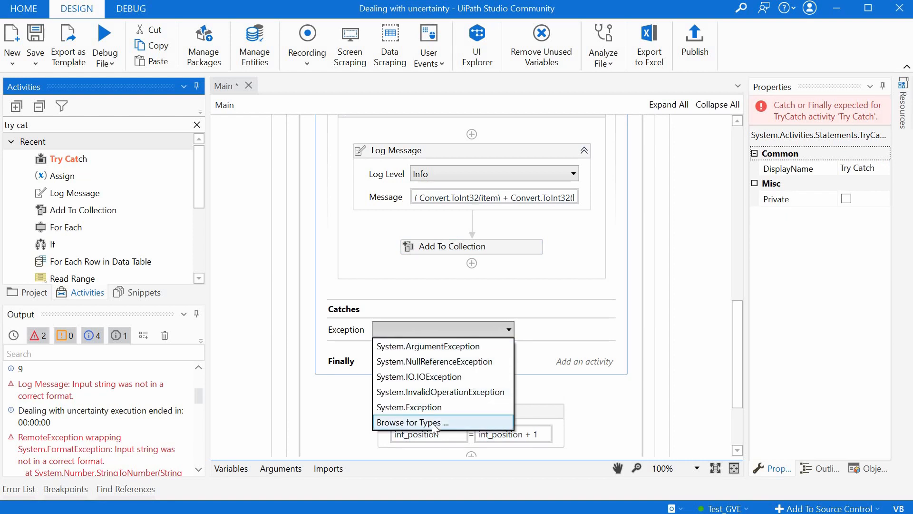
click(415, 422)
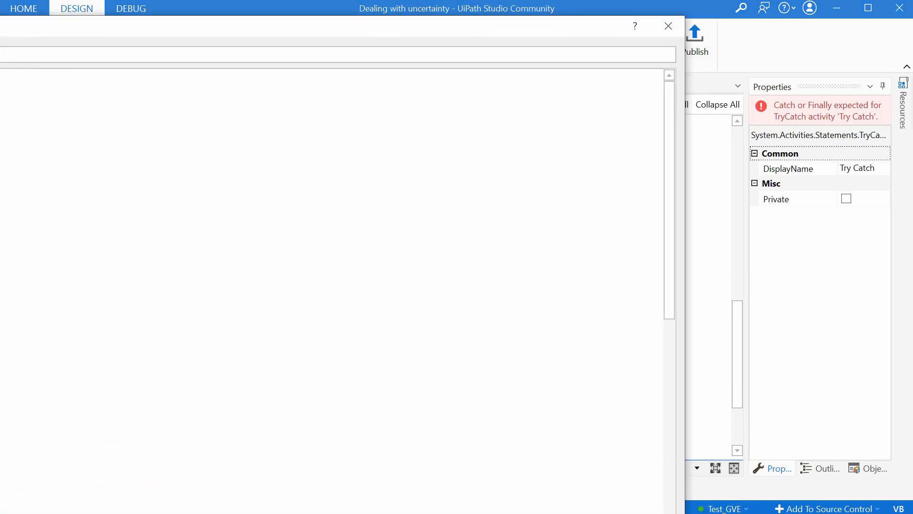
click(443, 329)
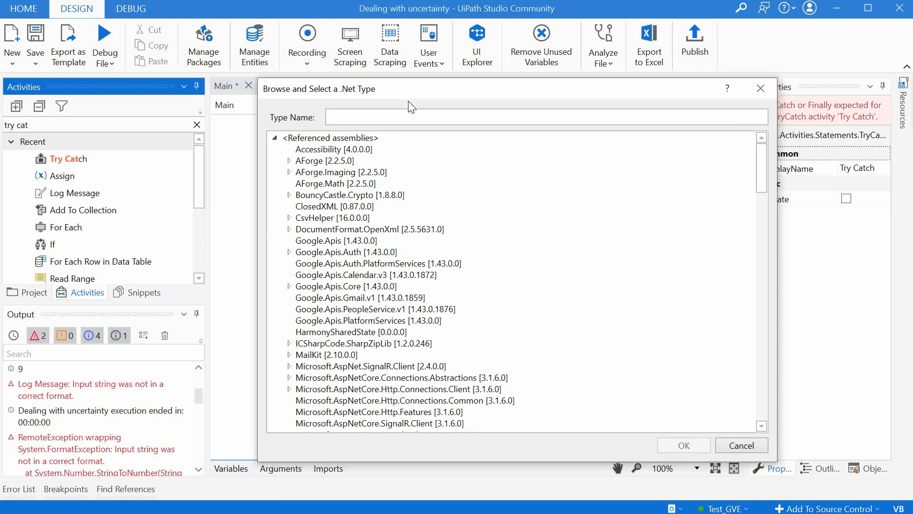
text(Format)
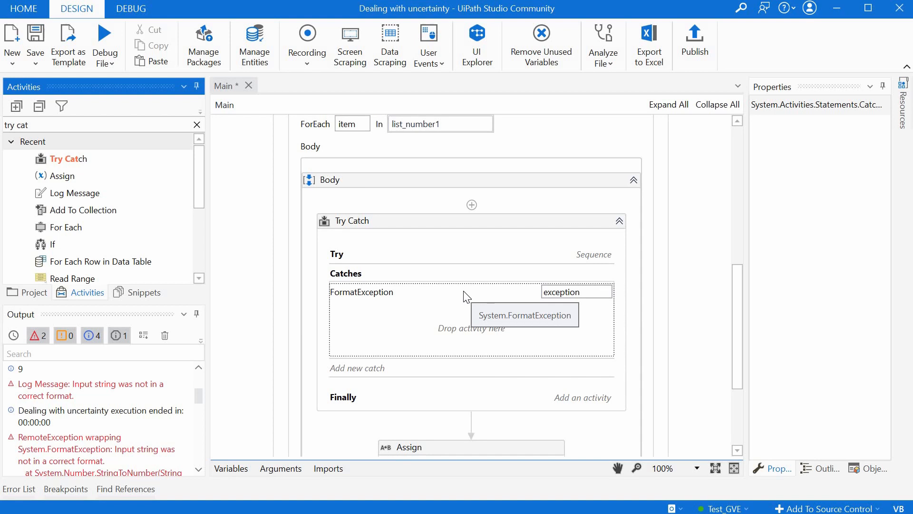
mouse_move(462, 262)
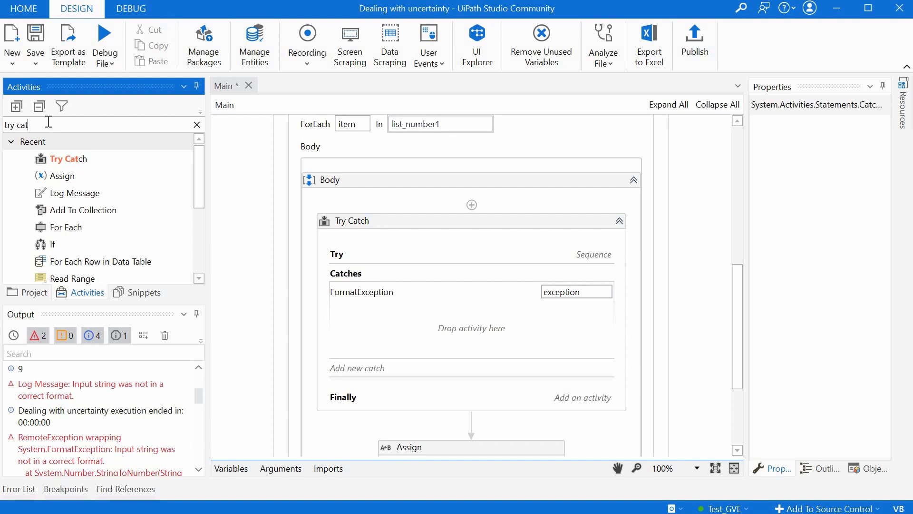
- Add a Log Message to the catch reading "Cannot add up the two numbers."
text(log mess)
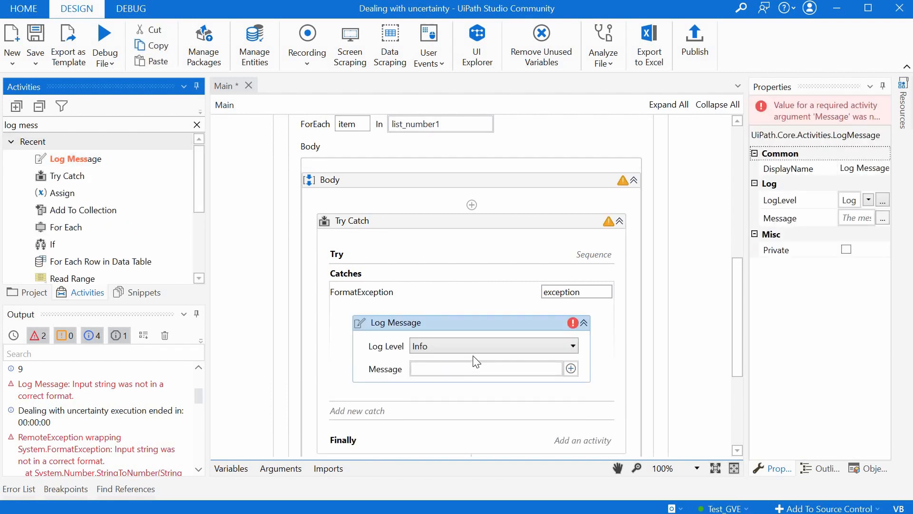
text("Cannot add up the)
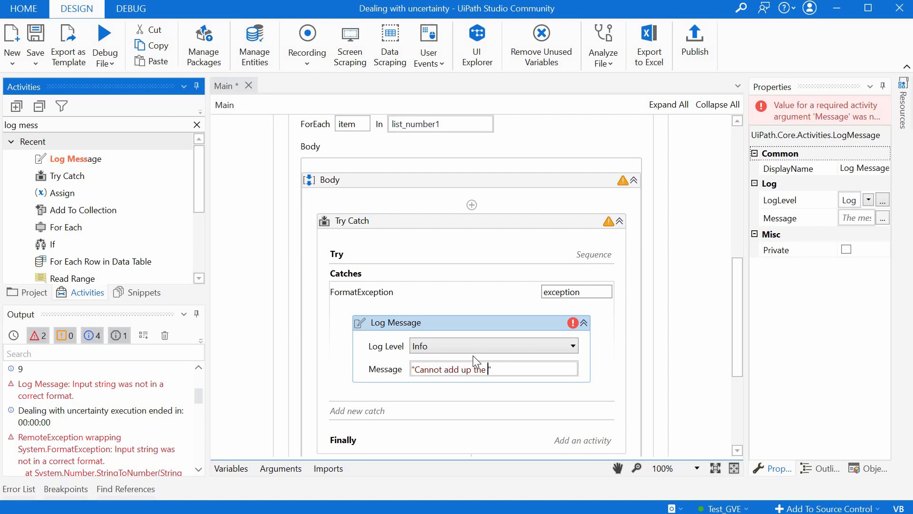
text(two numbers)
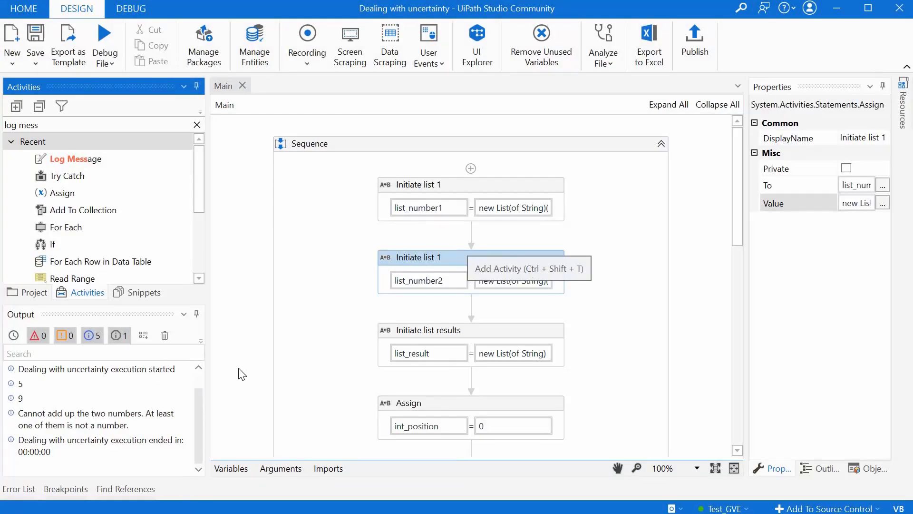
mouse_move(201, 416)
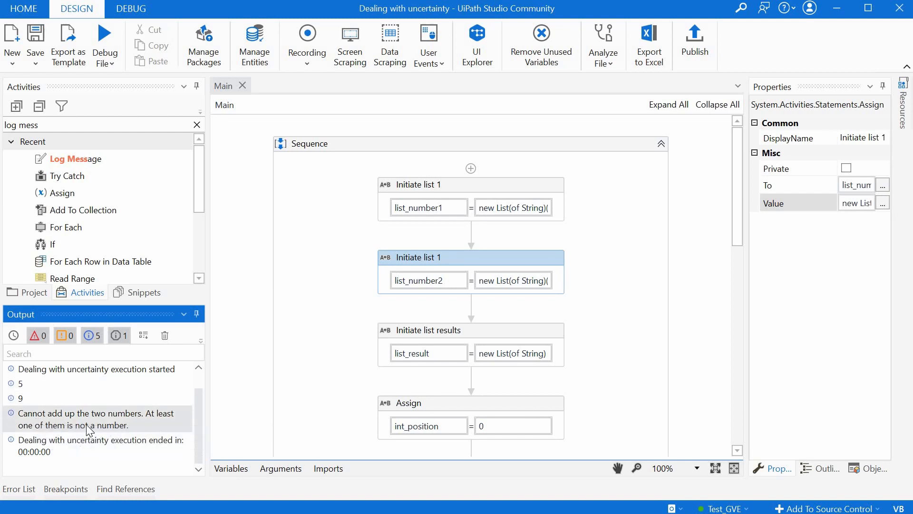
mouse_move(160, 425)
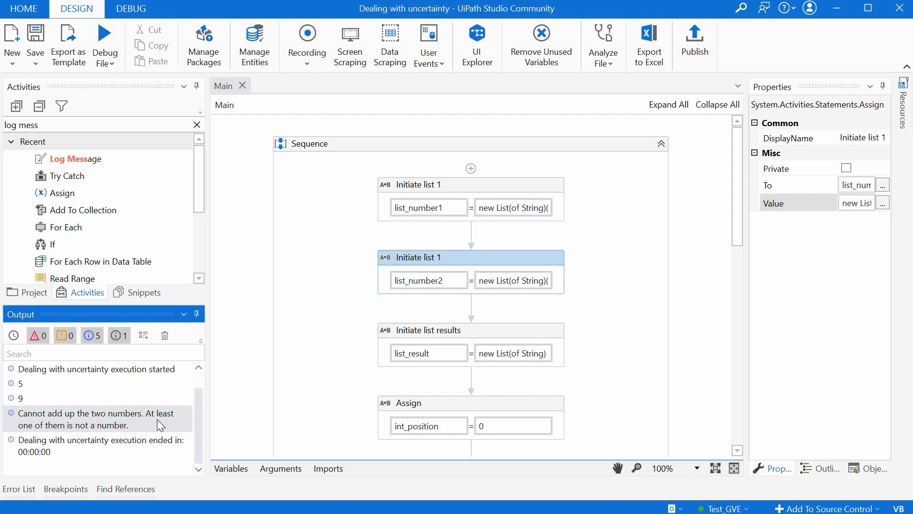
mouse_move(144, 429)
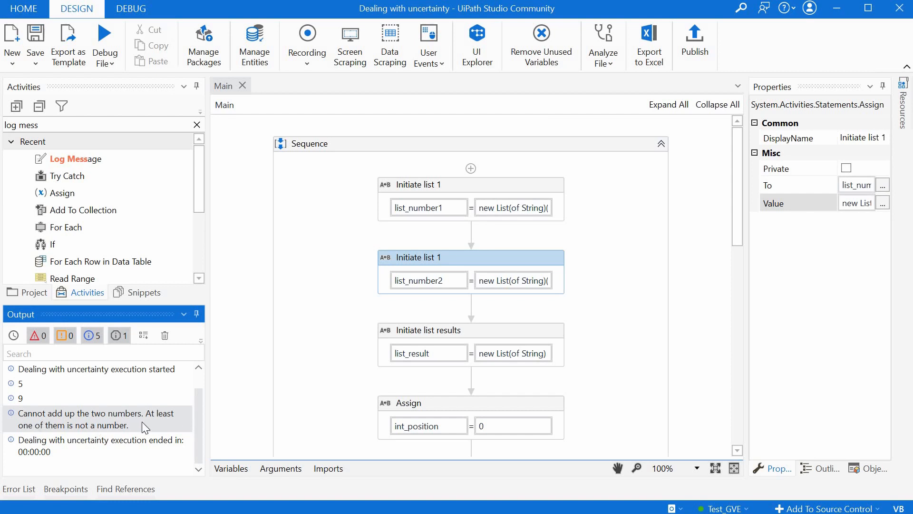
mouse_move(244, 442)
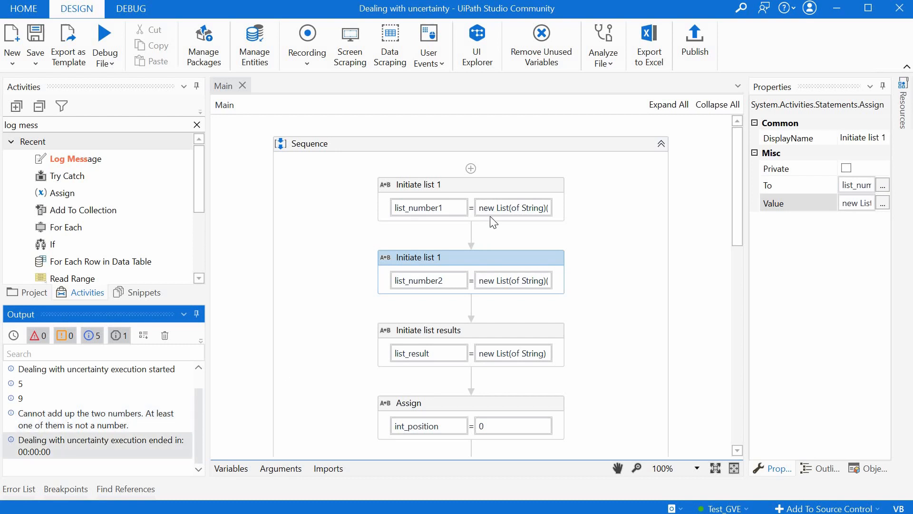
mouse_move(71, 429)
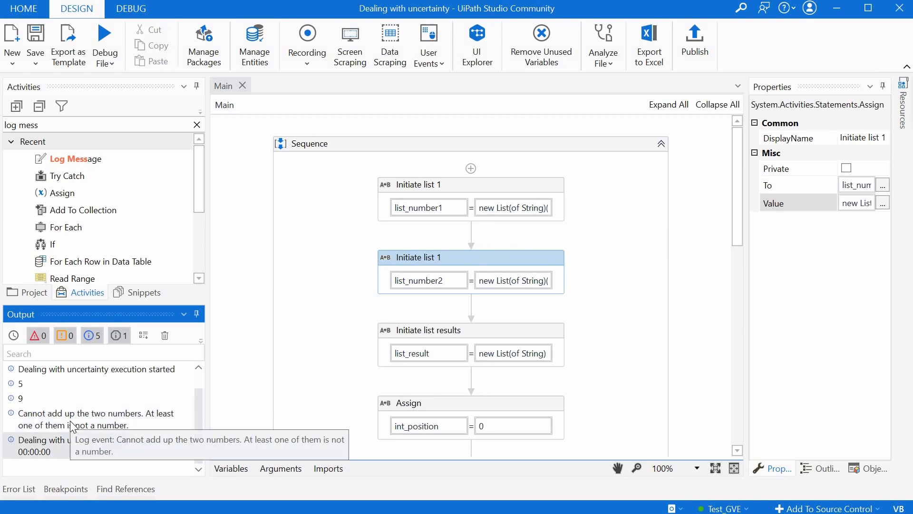
- Scroll the designer to review the Try Catch and its Info-level catch message
scroll(down, 3)
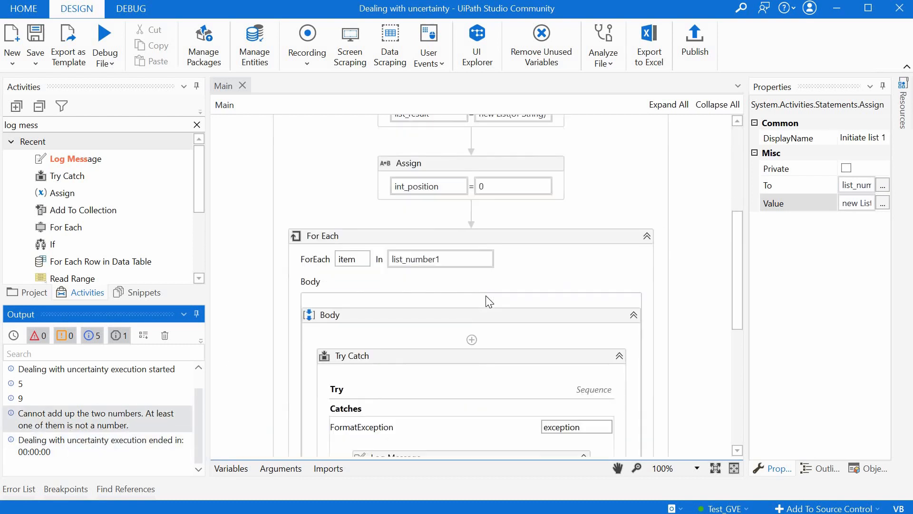
scroll(down, 3)
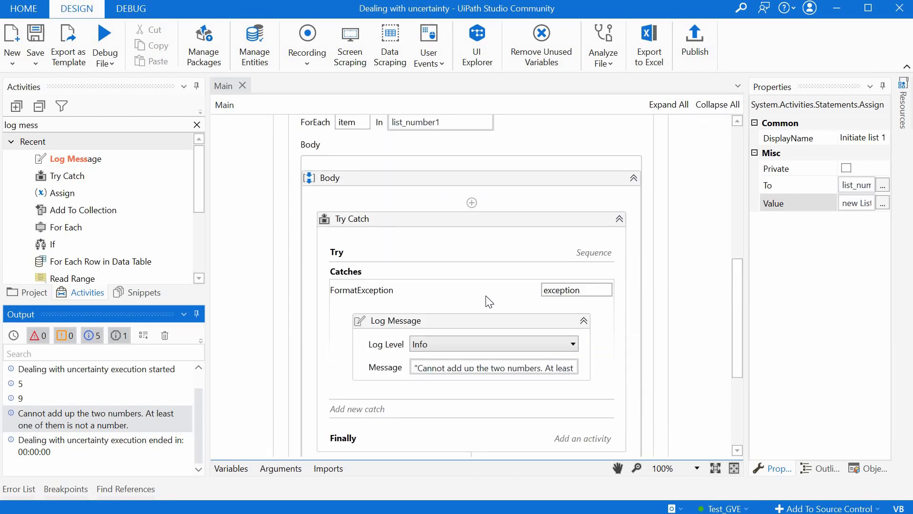
mouse_move(484, 355)
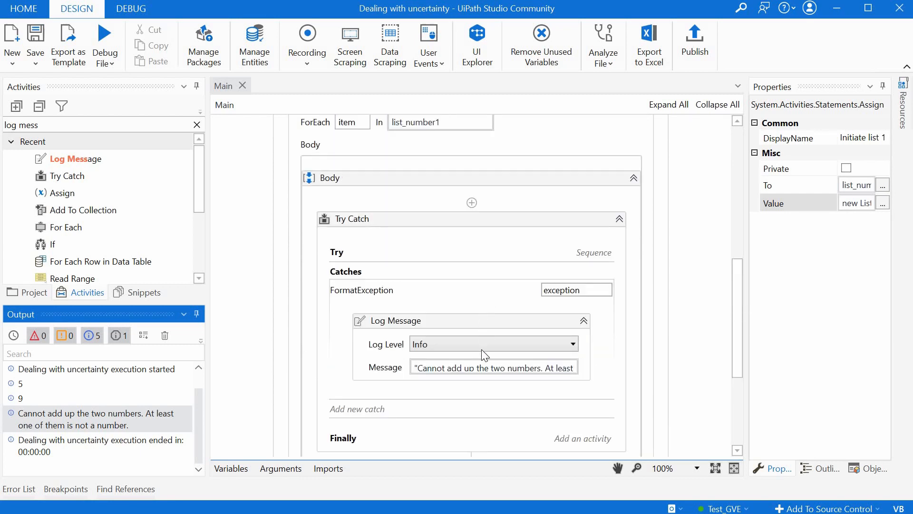
mouse_move(484, 352)
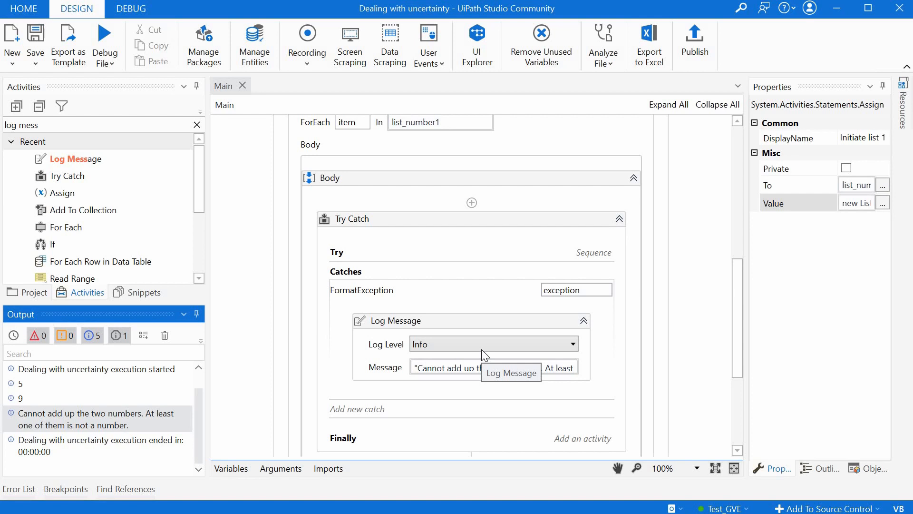